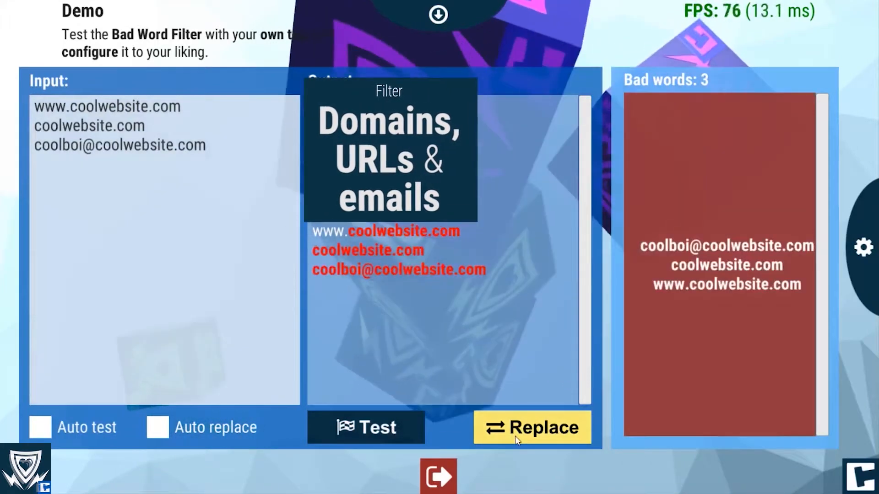
Test the Domains, Punctuation ('?!?!?!!??!!?!??!') and Capitalization ('CAPITALIZ') filters in the demo
{"action": "left_click", "coordinate": [531, 427]}
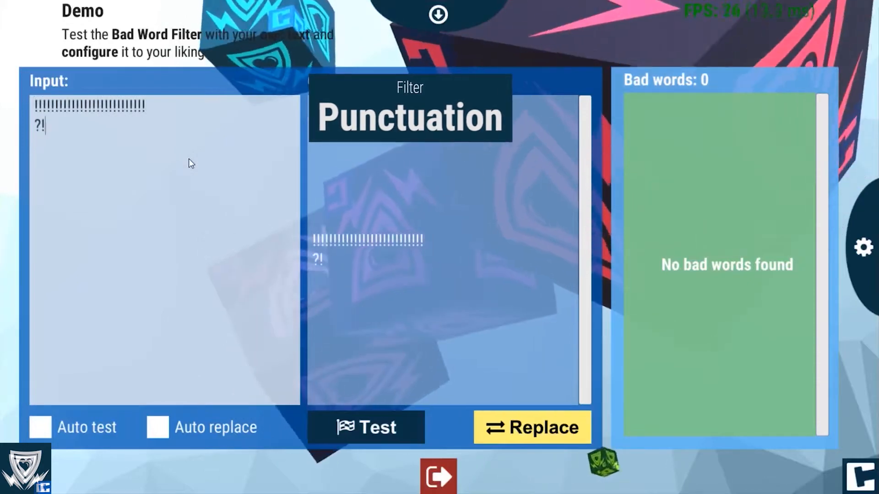
{"action": "type", "text": "?!?!?!!??!!?!??!"}
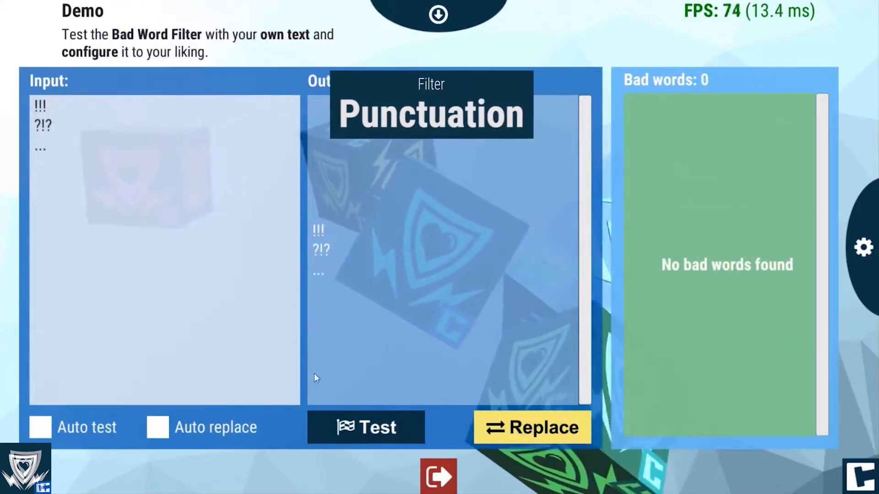
{"action": "type", "text": "CAPITALIZATION"}
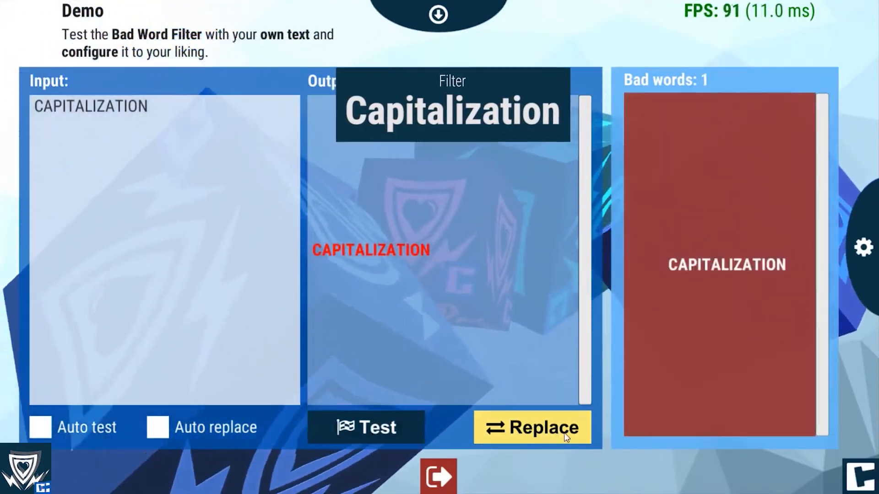
{"action": "left_click", "coordinate": [530, 427]}
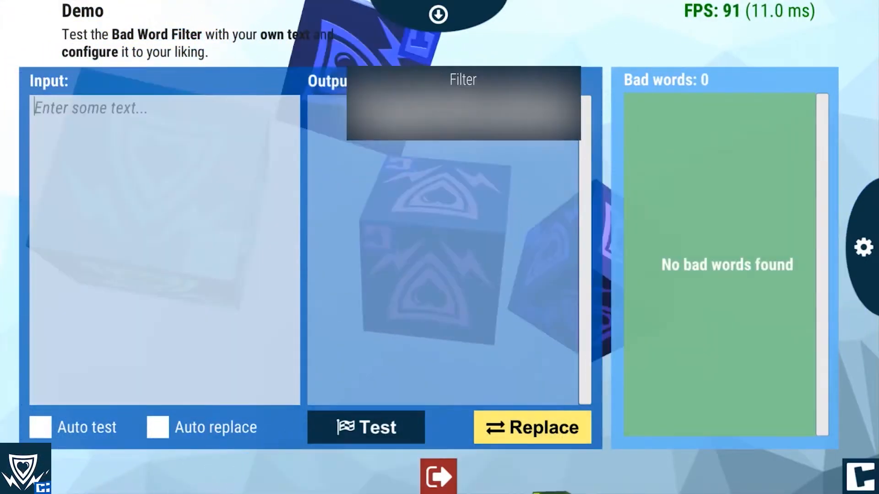
{"action": "type", "text": "Buy shitty stuff on www"}
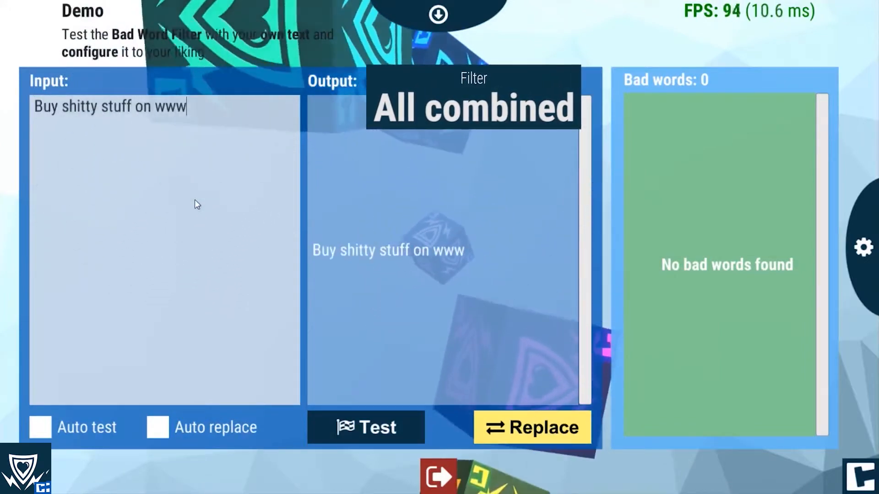
{"action": "type", "text": ".coolwebsite.com or"}
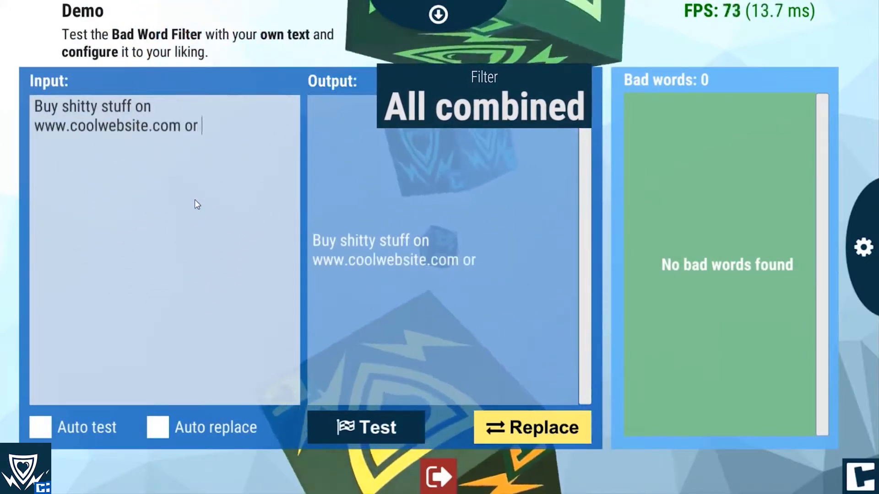
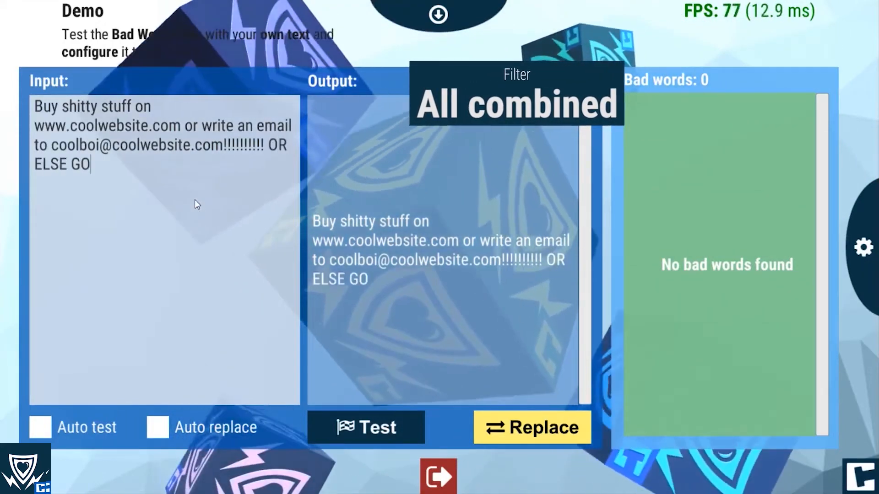
{"action": "type", "text": "FUCK YOURSELF OKAY?!?!?!"}
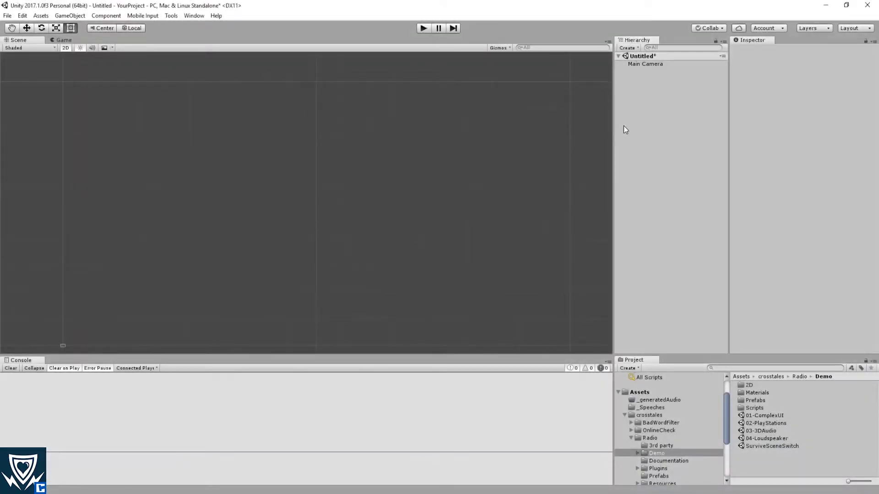
{"action": "mouse_move", "coordinate": [642, 127]}
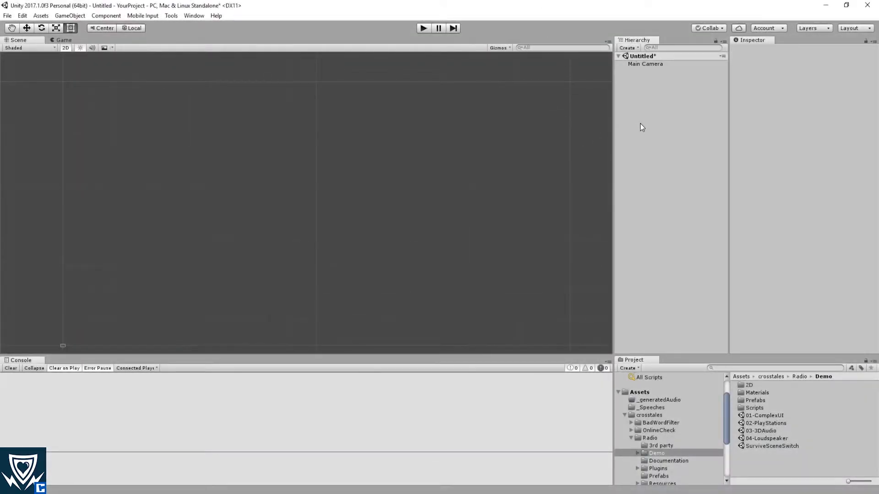
Add a BWF manager object to the scene from BWF PRO and select it
{"action": "right_click", "coordinate": [642, 127]}
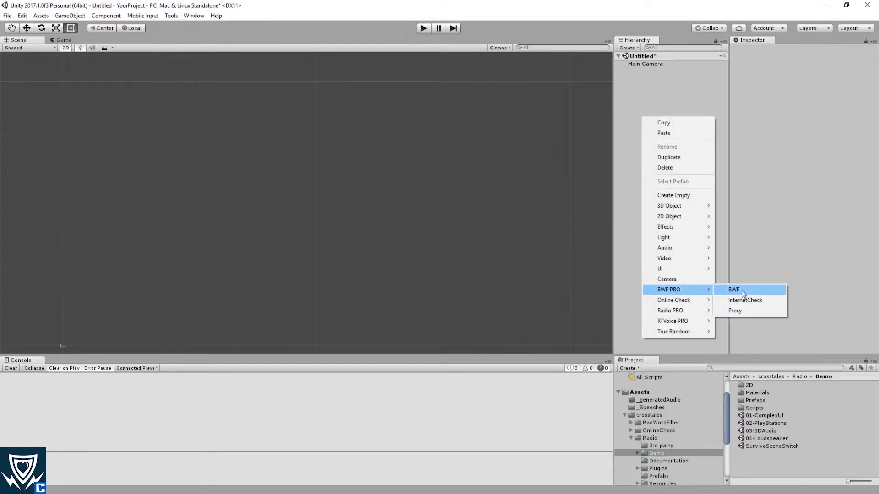
{"action": "left_click", "coordinate": [733, 290]}
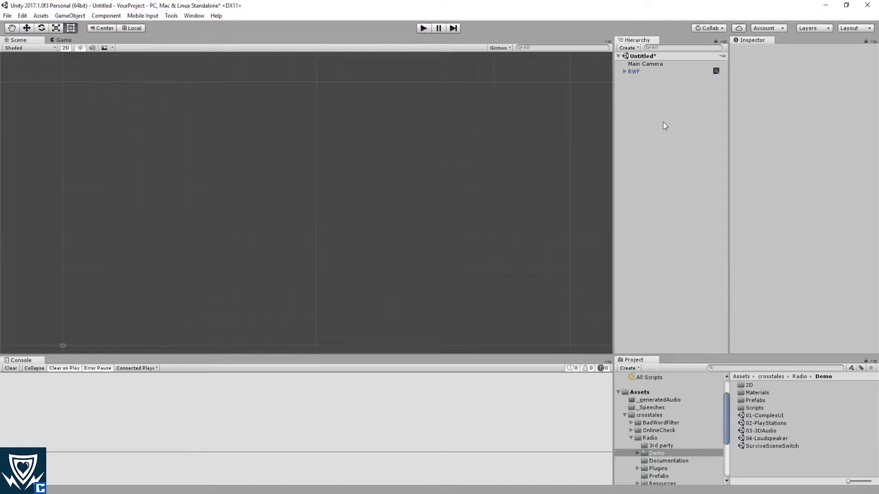
{"action": "left_click", "coordinate": [634, 71]}
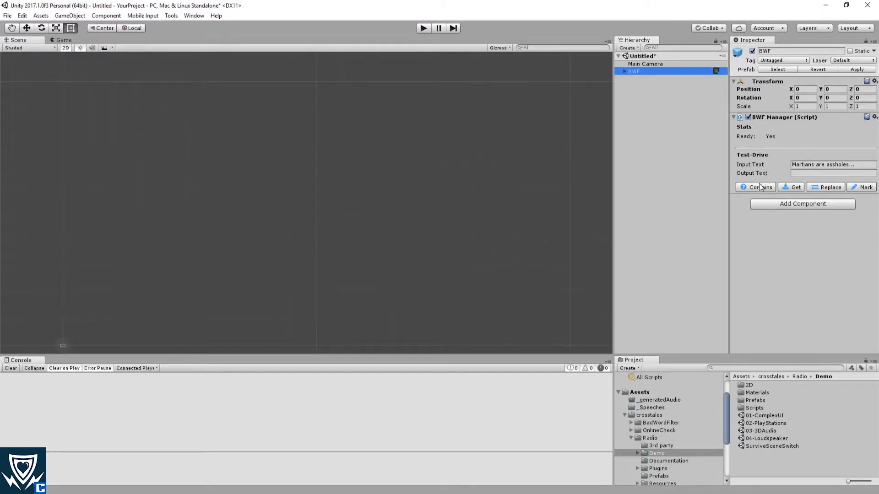
Run the Test-Drive's Contains, Get, Replace and Mark checks on the sample text
{"action": "left_click", "coordinate": [759, 186]}
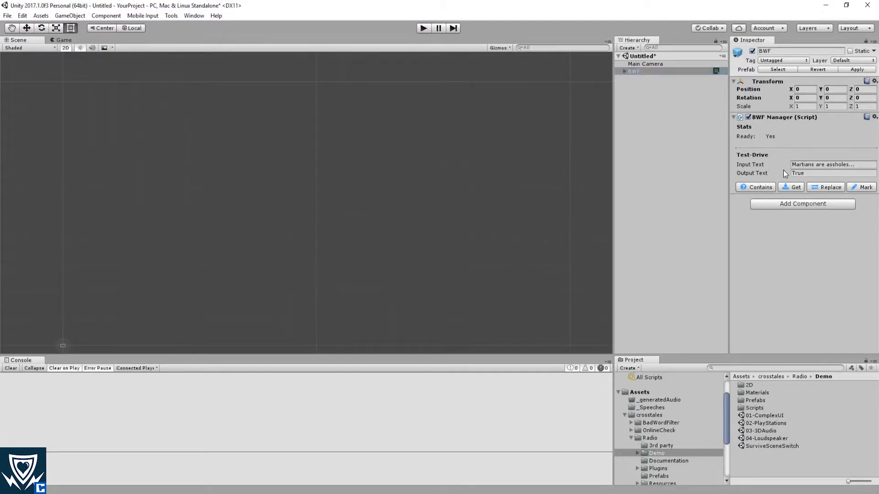
{"action": "left_click", "coordinate": [792, 187]}
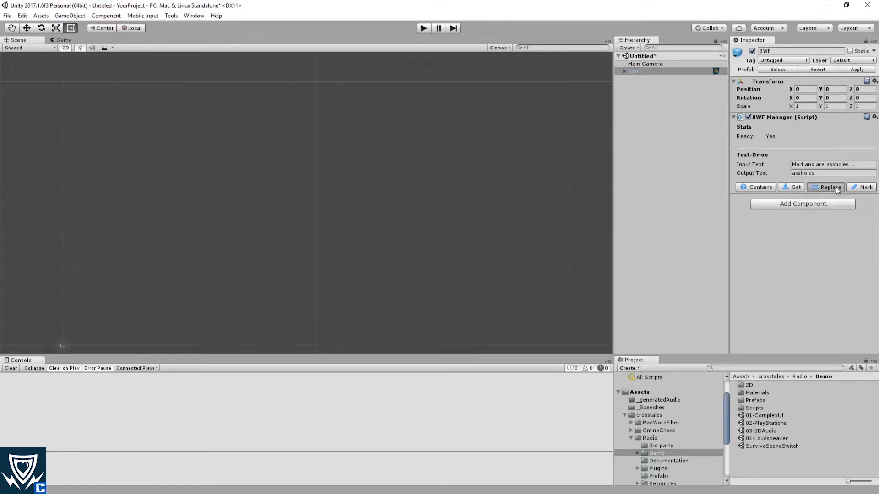
{"action": "left_click", "coordinate": [862, 187]}
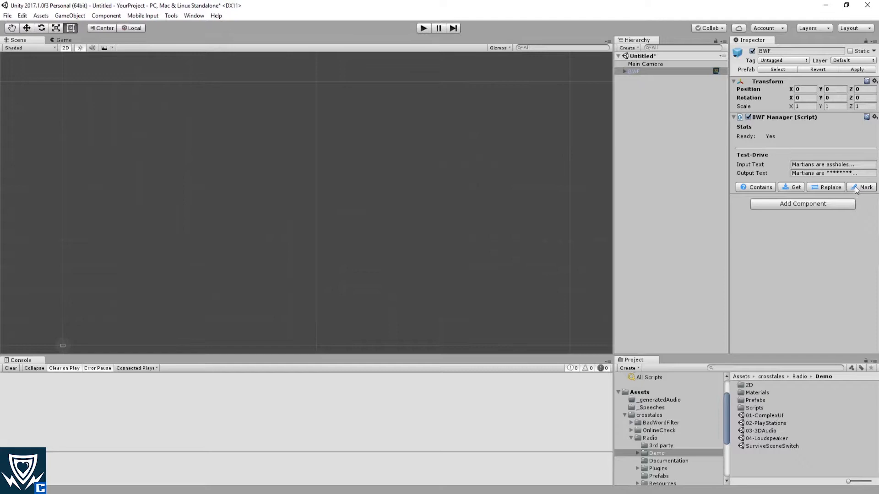
{"action": "left_click", "coordinate": [863, 187]}
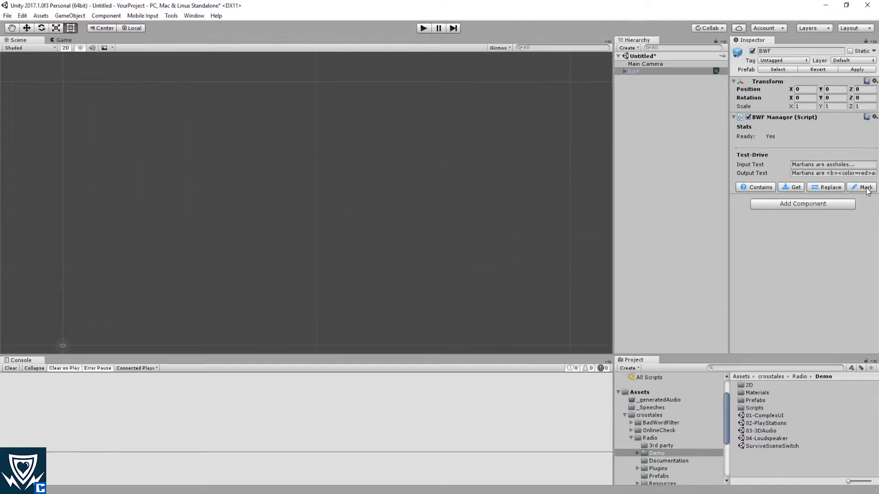
{"action": "mouse_move", "coordinate": [760, 186]}
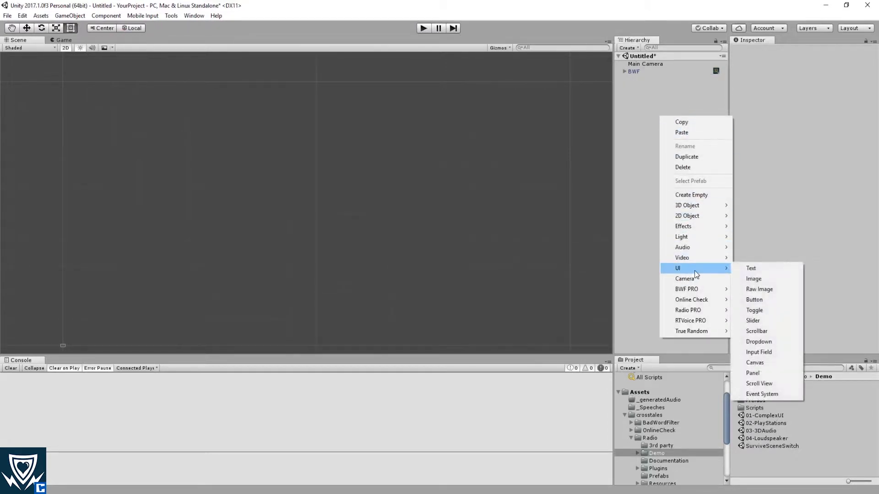
{"action": "mouse_move", "coordinate": [753, 279]}
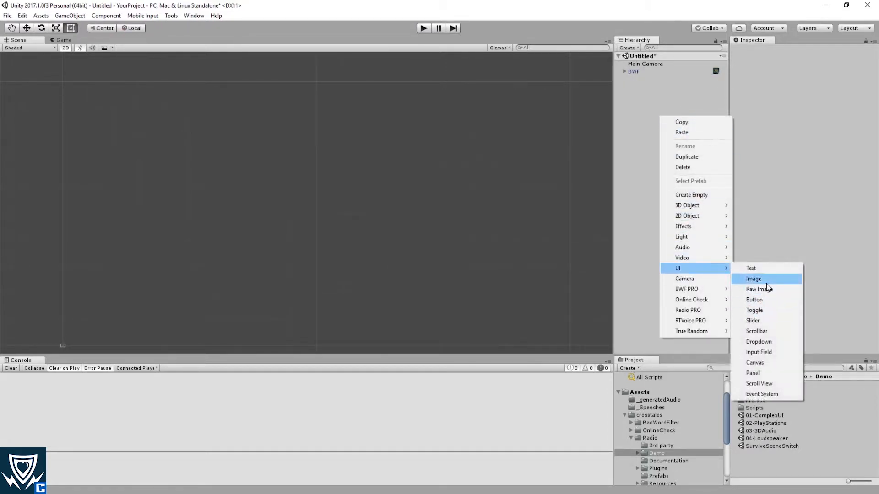
Add an Input Field and a Button beneath it, then move both toward the canvas centre
{"action": "left_click", "coordinate": [759, 352]}
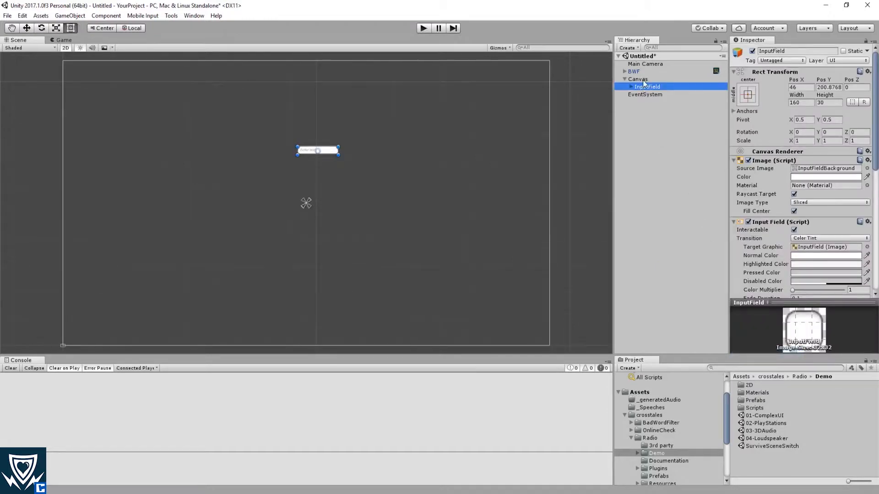
{"action": "right_click", "coordinate": [637, 78]}
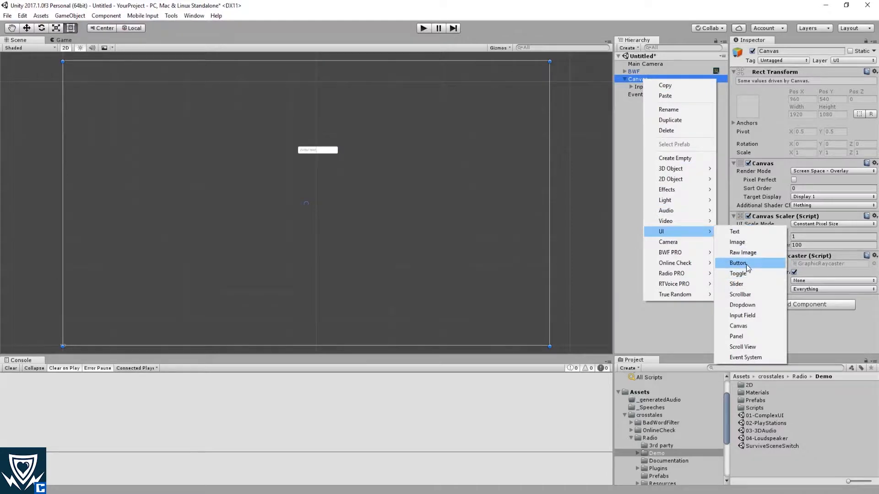
{"action": "left_click", "coordinate": [738, 263]}
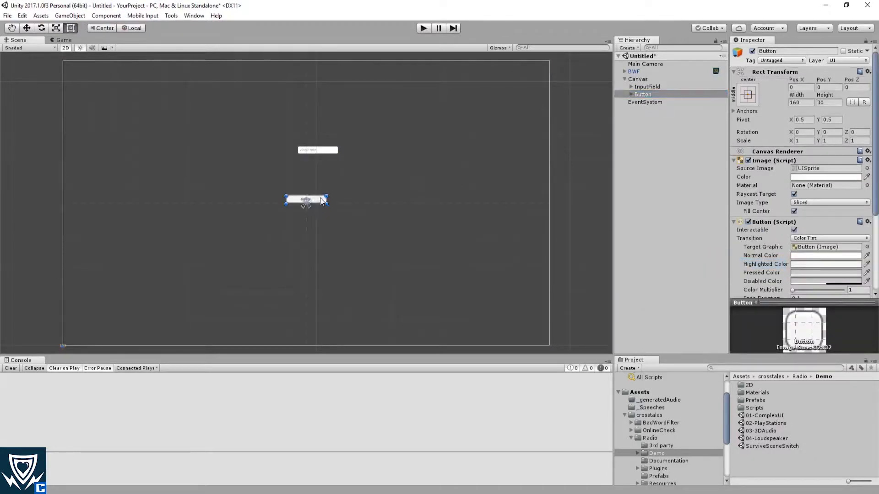
{"action": "left_click_drag", "start_coordinate": [307, 199], "coordinate": [318, 163]}
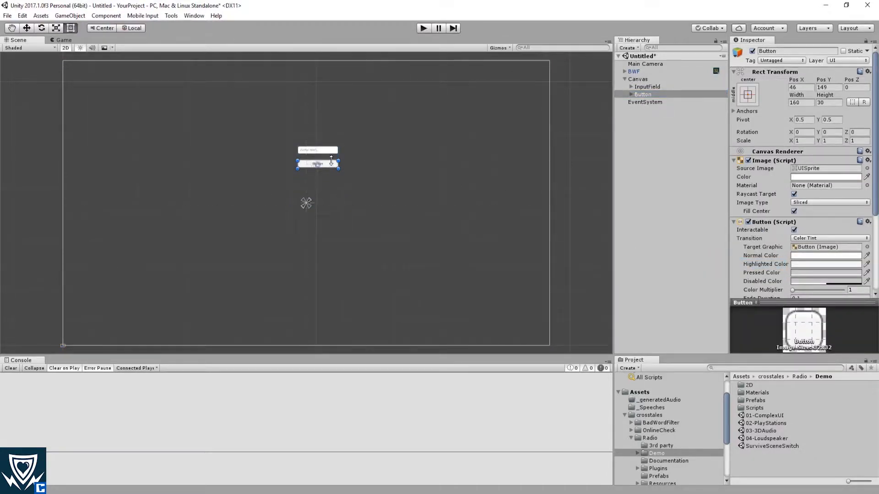
{"action": "left_click", "coordinate": [647, 87]}
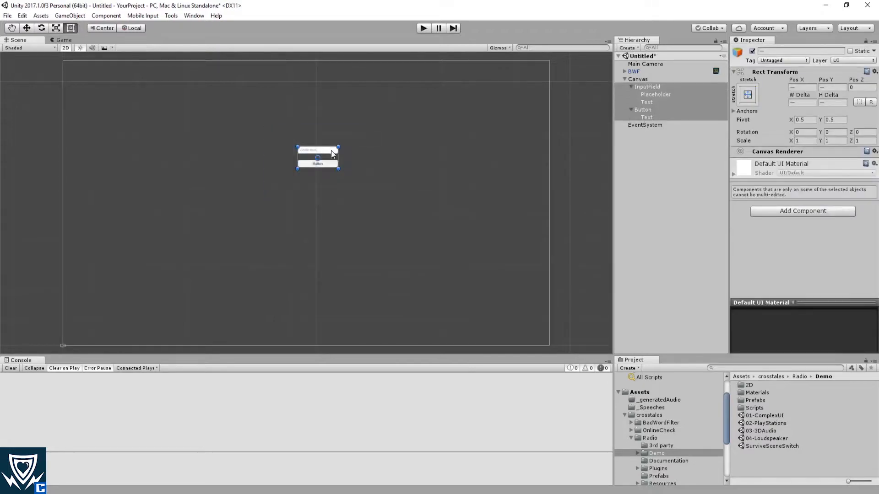
{"action": "left_click_drag", "start_coordinate": [317, 158], "coordinate": [314, 214]}
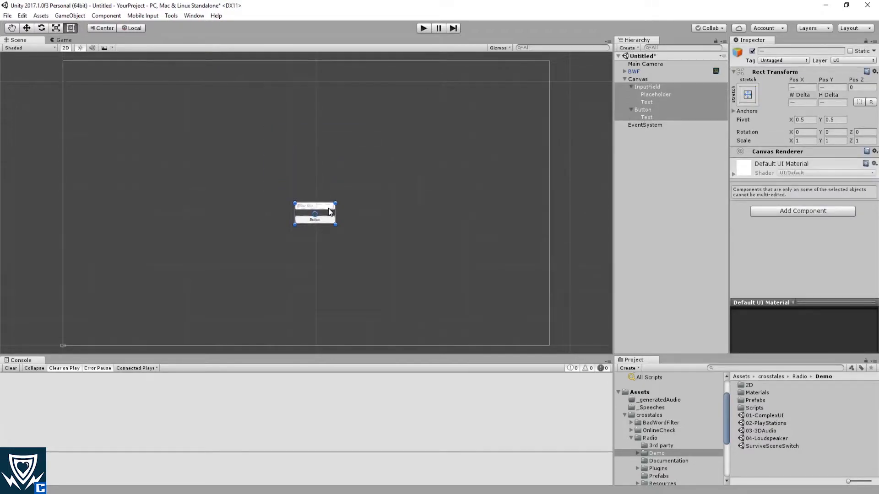
{"action": "mouse_move", "coordinate": [351, 263]}
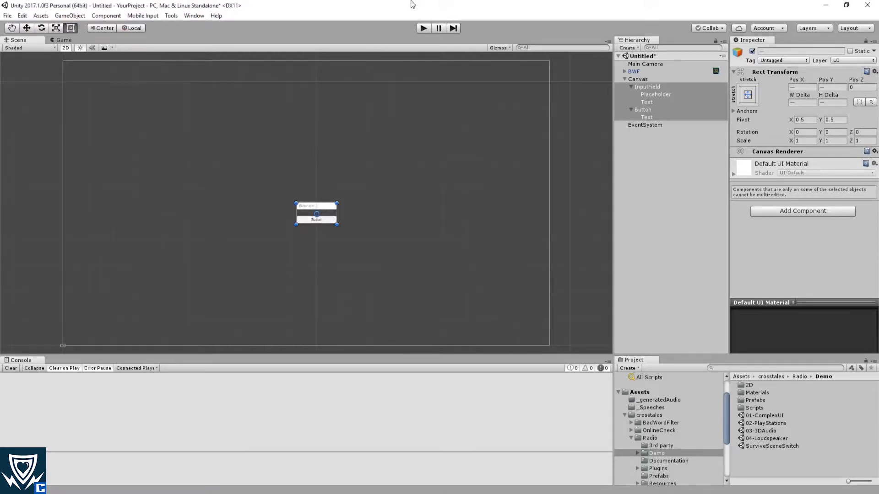
Add an empty _Scene object and create a C# script named BWFTest
{"action": "right_click", "coordinate": [673, 134]}
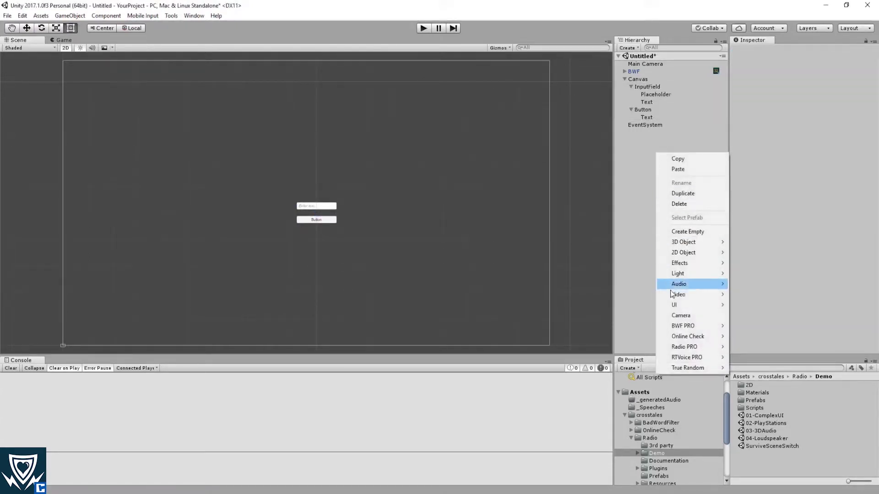
{"action": "left_click", "coordinate": [687, 231]}
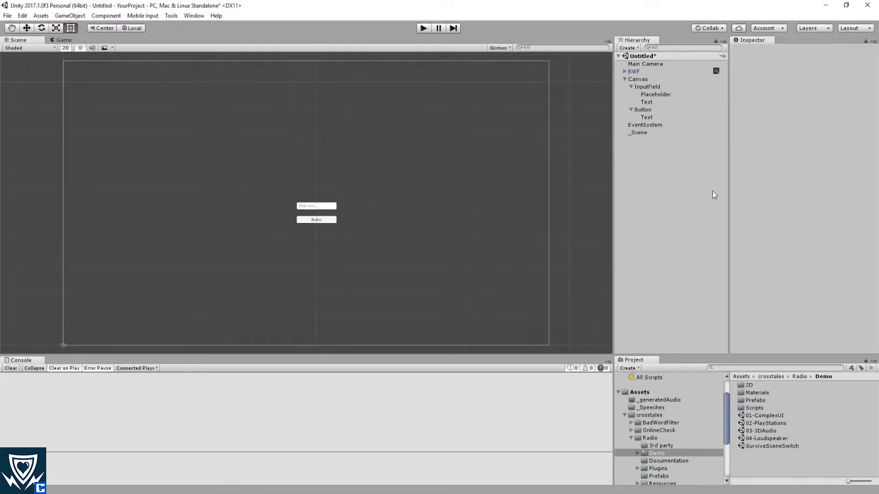
{"action": "right_click", "coordinate": [655, 452]}
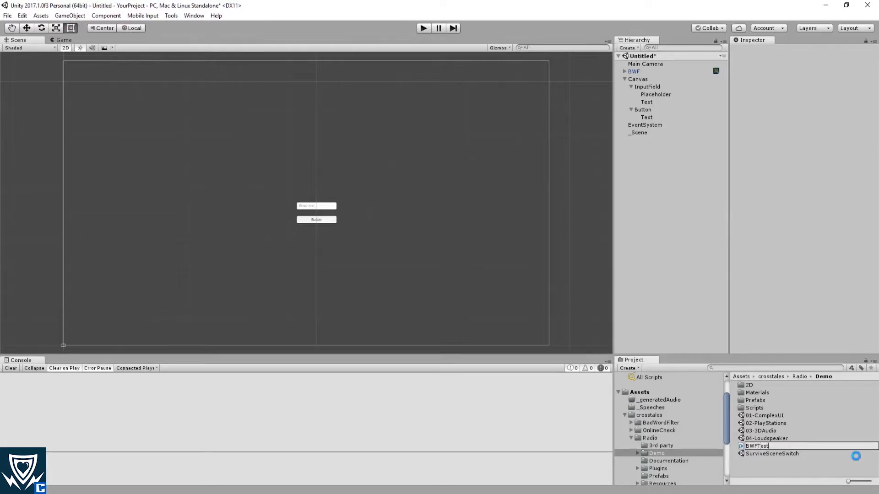
{"action": "left_click", "coordinate": [758, 445]}
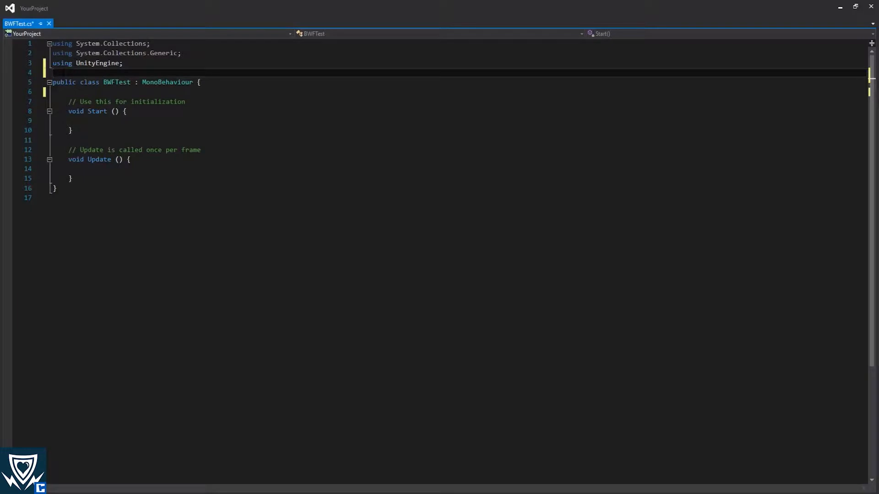
Add using lines for UnityEngine.UI, Crosstales.BWF and Crosstales.BWF.Model to BWFTest
{"action": "type", "text": "u"}
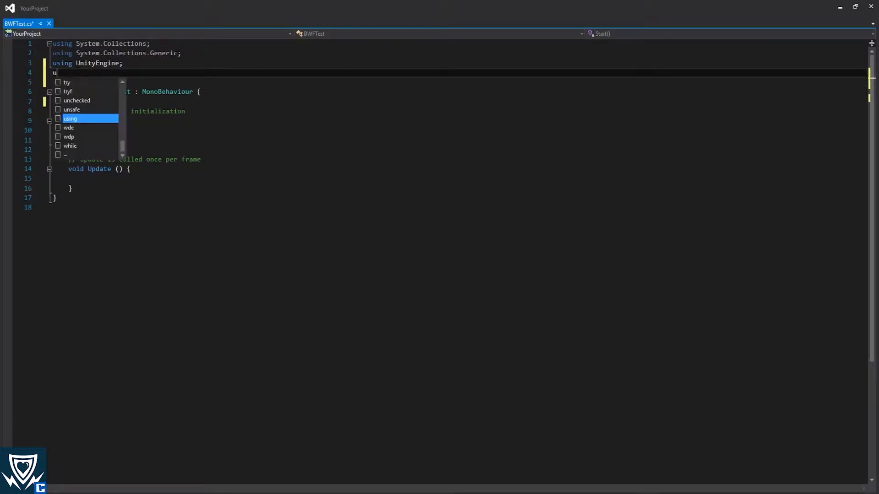
{"action": "type", "text": "sing UnityEngine.UI;"}
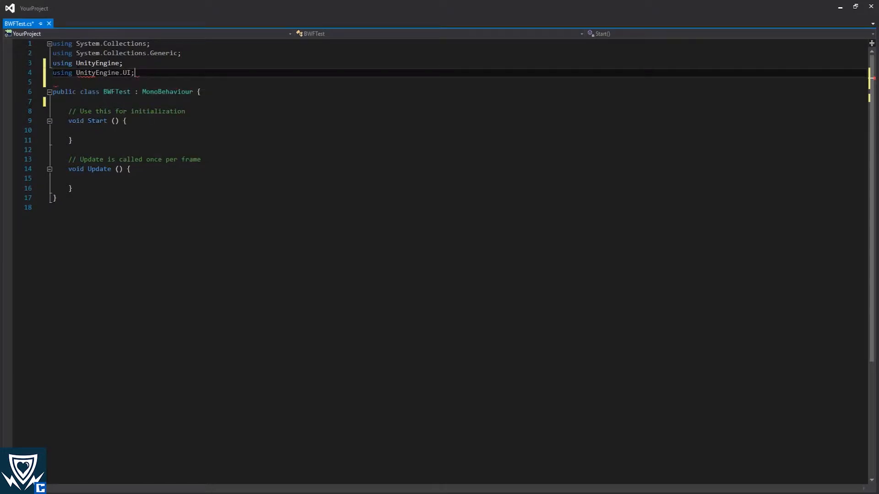
{"action": "type", "text": "using Crosstales.BWF;"}
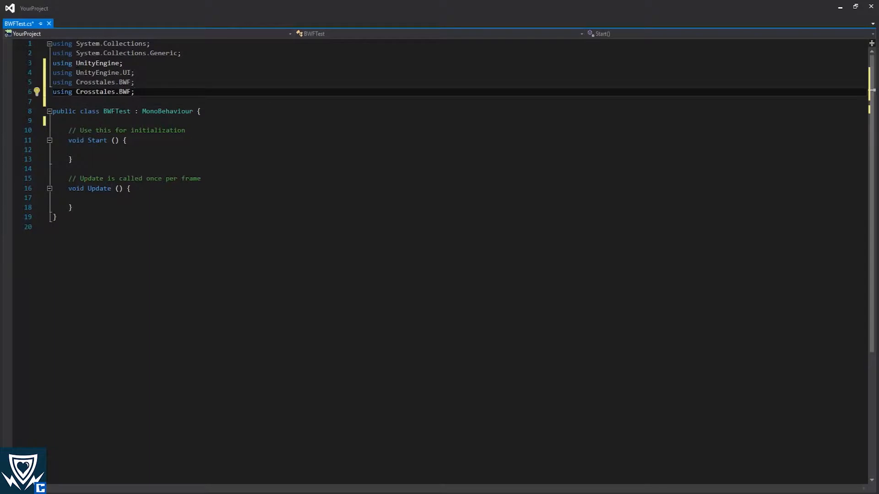
{"action": "type", "text": ".Model"}
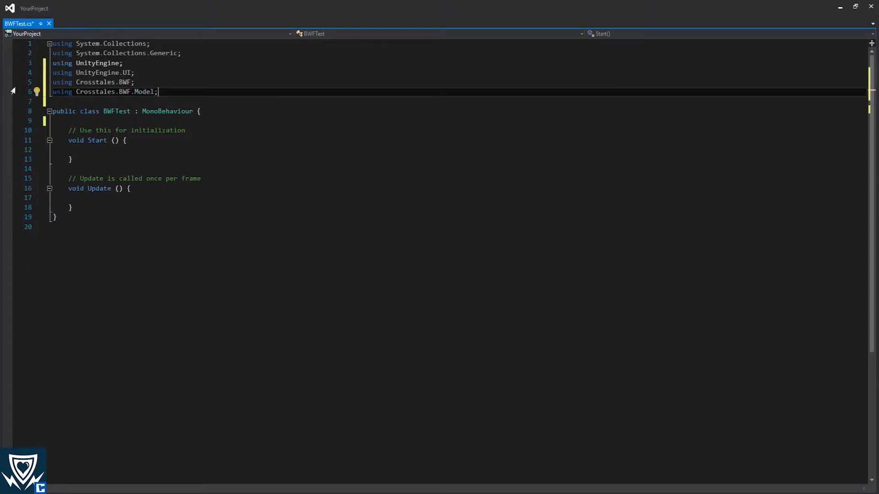
{"action": "key", "text": "enter"}
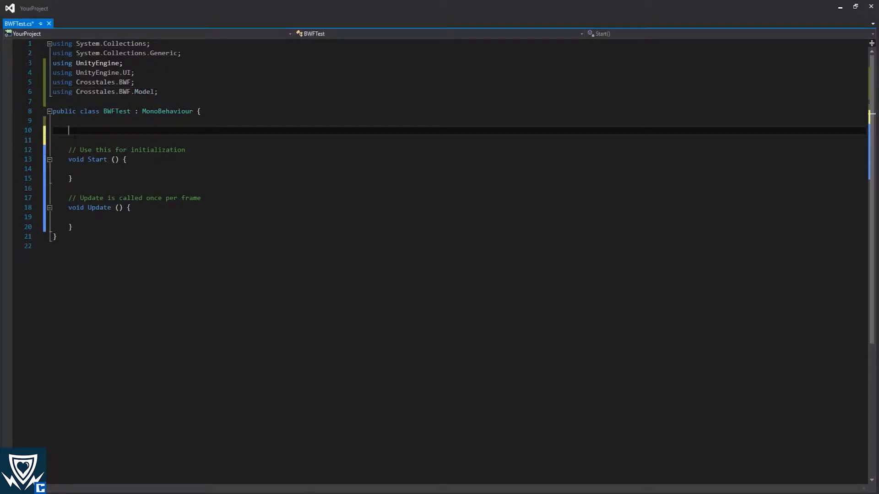
Declare public fields InputField Text, ManagerMask Mask and string[] Sources
{"action": "type", "text": "public InputField Text;"}
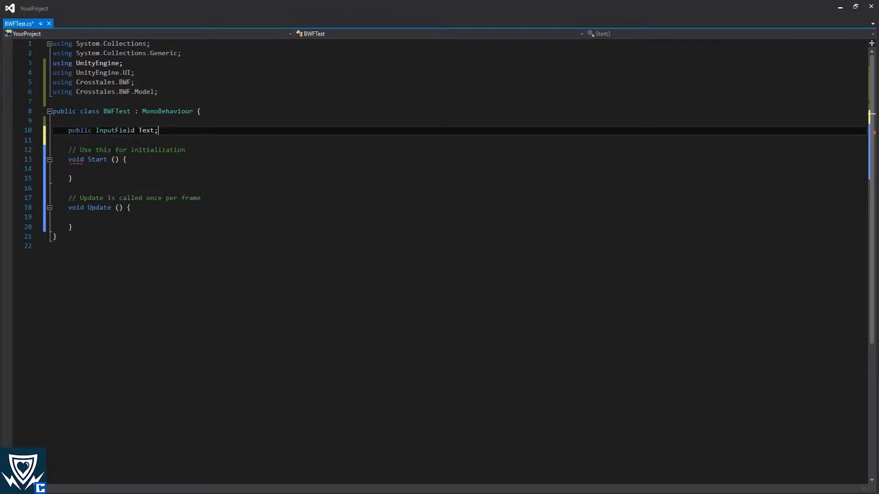
{"action": "type", "text": "public ManagerMask Mask;"}
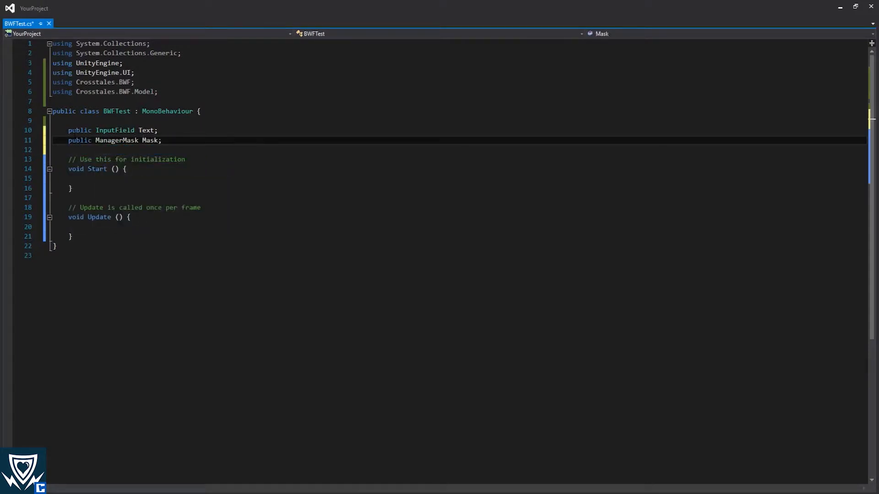
{"action": "type", "text": "public string[] Sourc"}
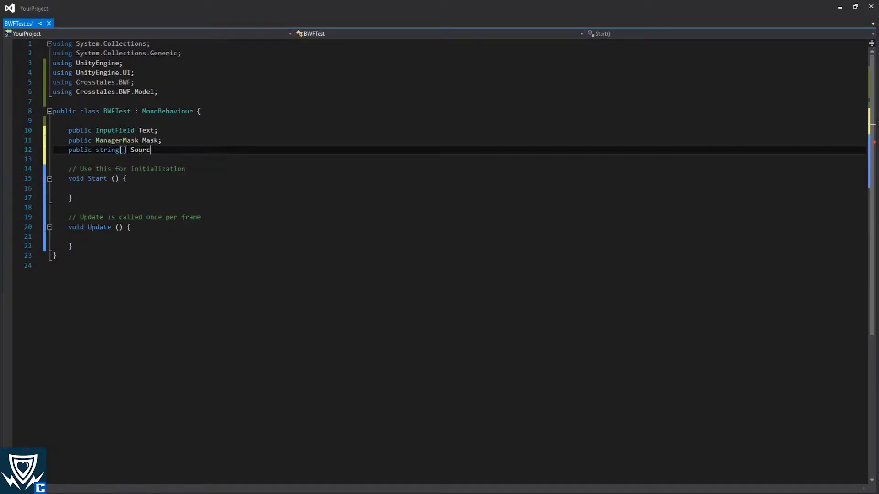
{"action": "type", "text": "es;"}
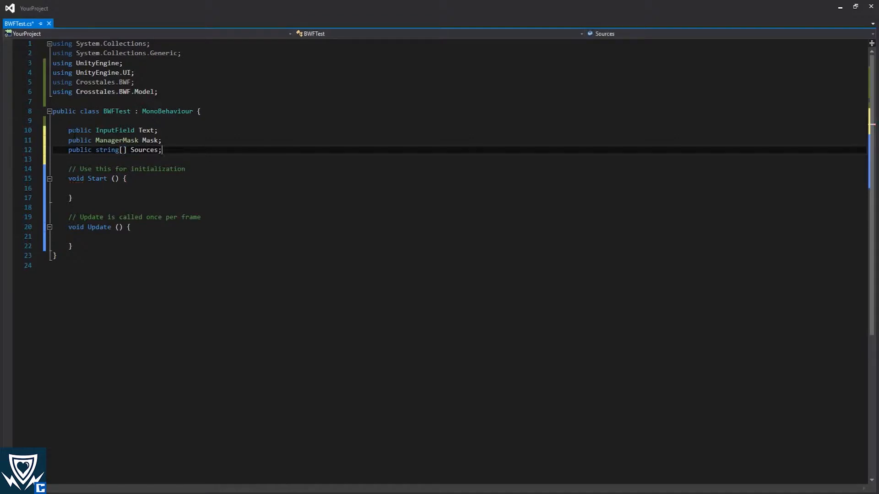
{"action": "key", "text": "Enter"}
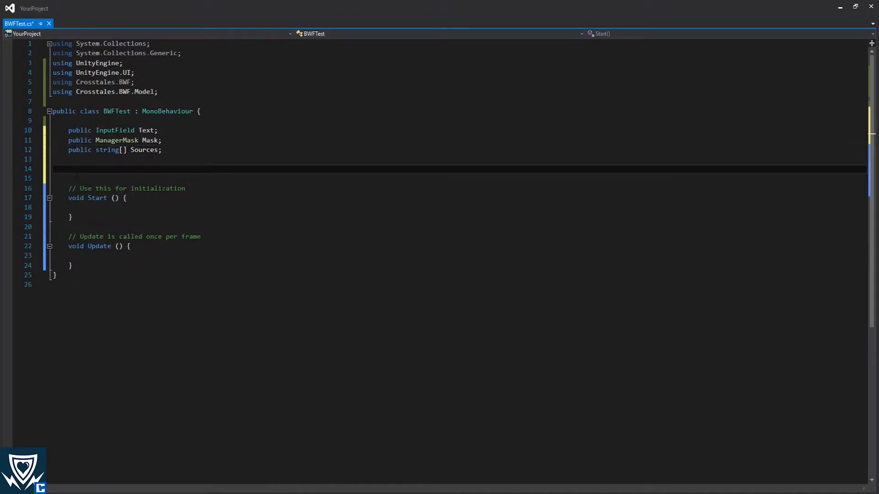
Write a Test() method calling BWFManager.ReplaceAll with Text, Mask and Sources; delete Start/Update
{"action": "type", "text": "public"}
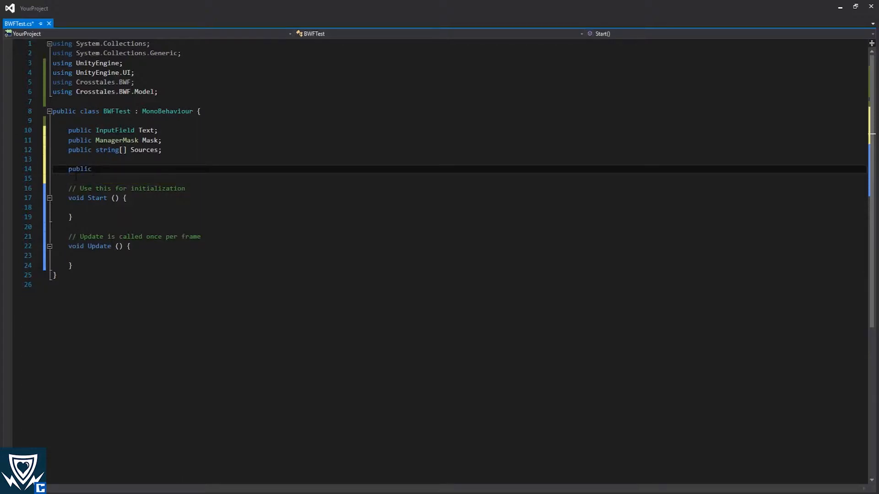
{"action": "type", "text": "void Test"}
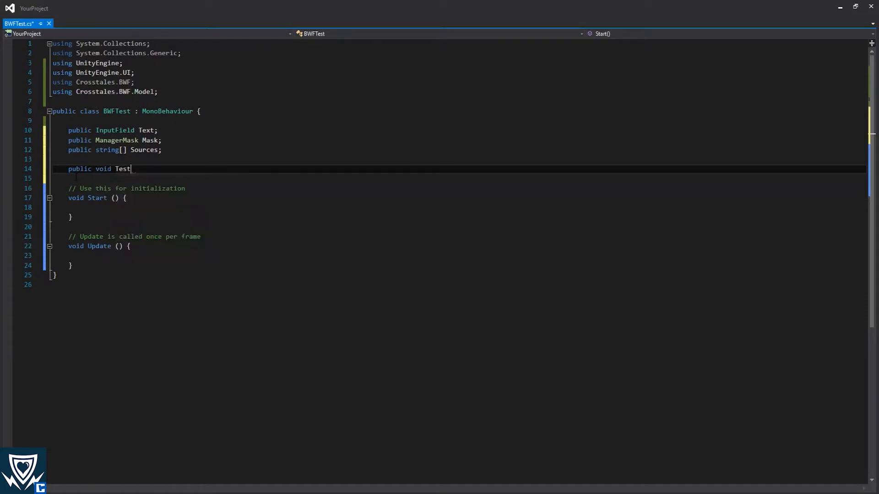
{"action": "type", "text": "() { }"}
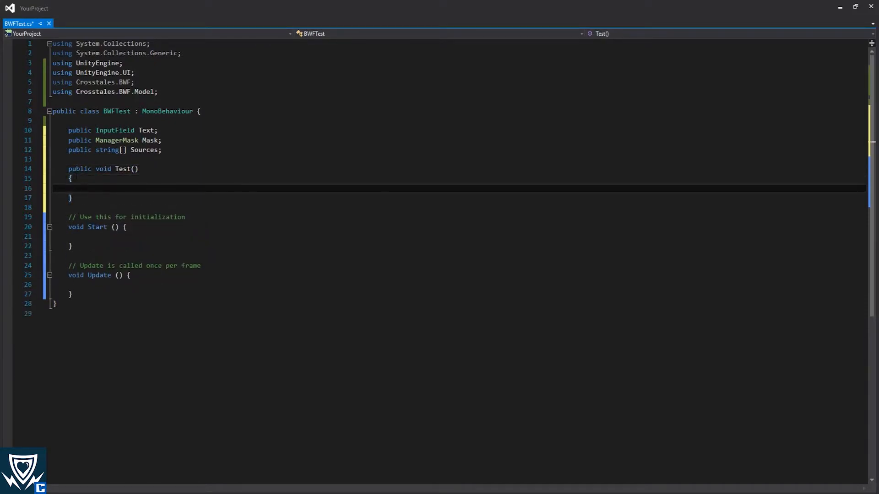
{"action": "type", "text": "Text"}
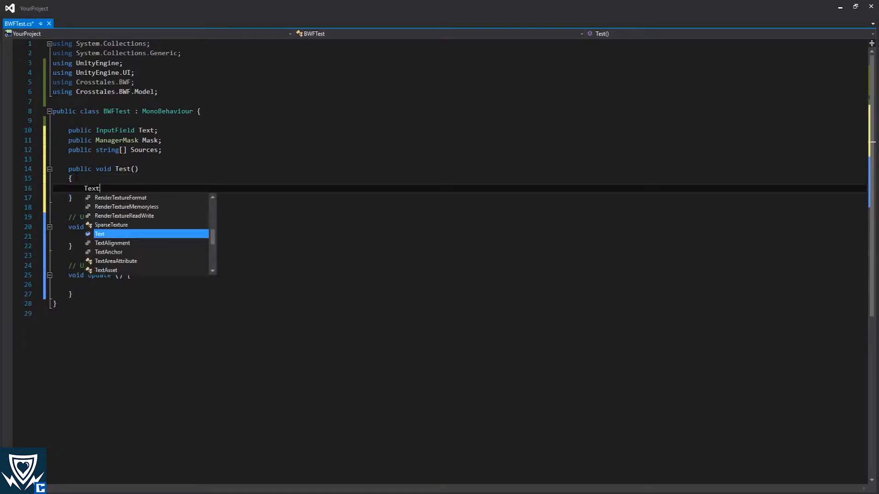
{"action": "type", "text": ".text ="}
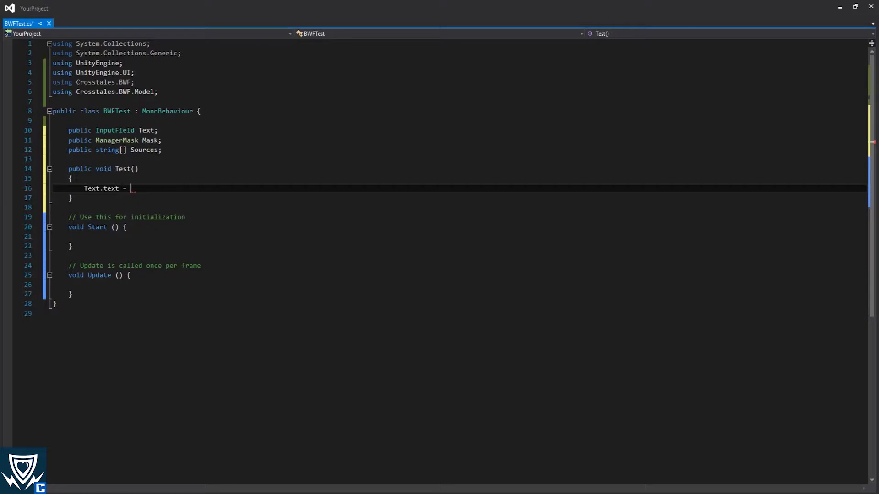
{"action": "type", "text": "BWFManager."}
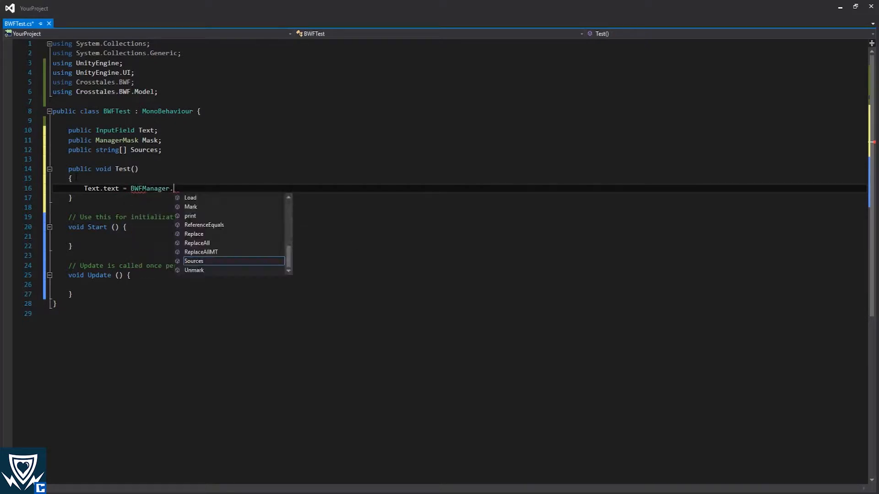
{"action": "type", "text": "ReplaceAll(Text.text"}
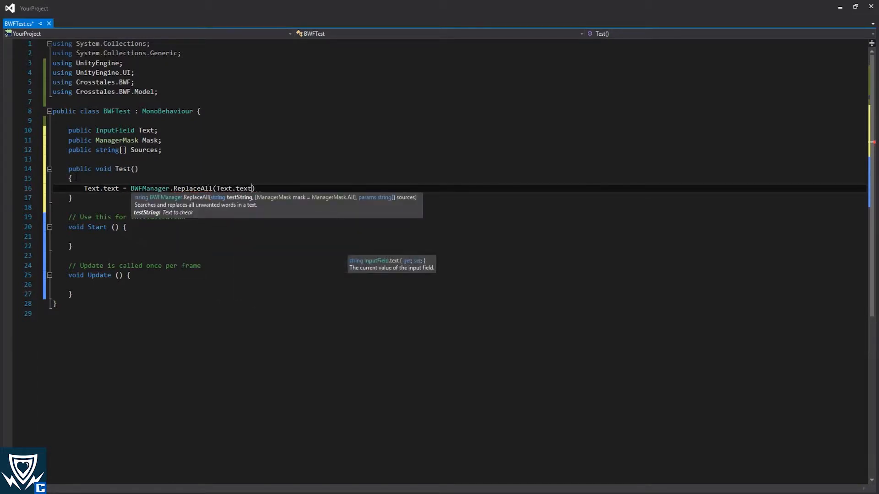
{"action": "type", "text": ", Mask, Sources"}
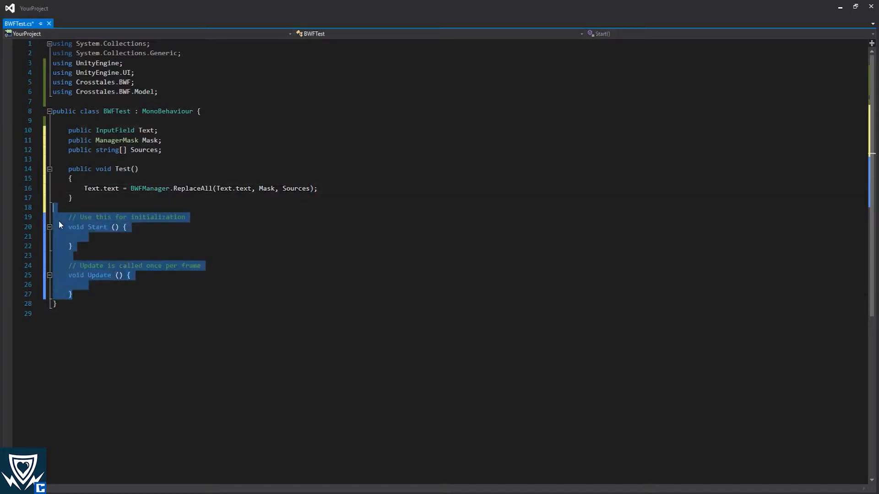
{"action": "key", "text": "Delete"}
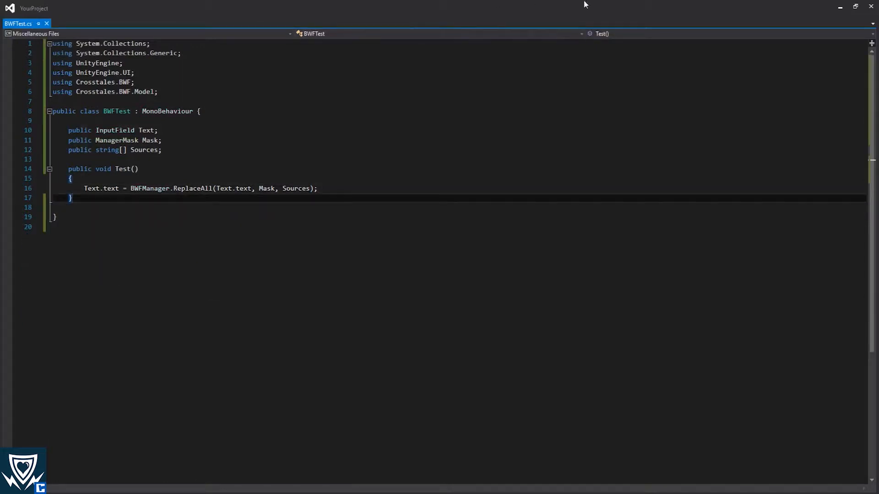
{"action": "mouse_move", "coordinate": [839, 10]}
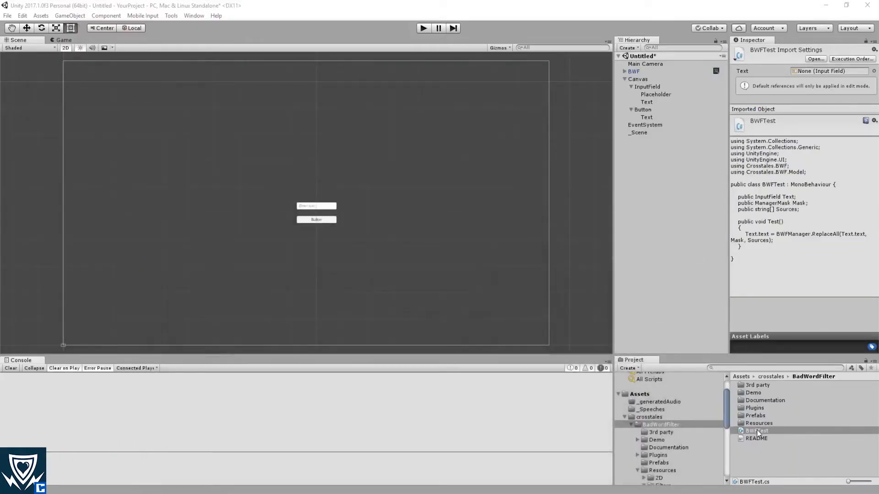
Attach BWFTest to _Scene, link the InputField as Text, and set Mask to All
{"action": "left_click", "coordinate": [639, 133]}
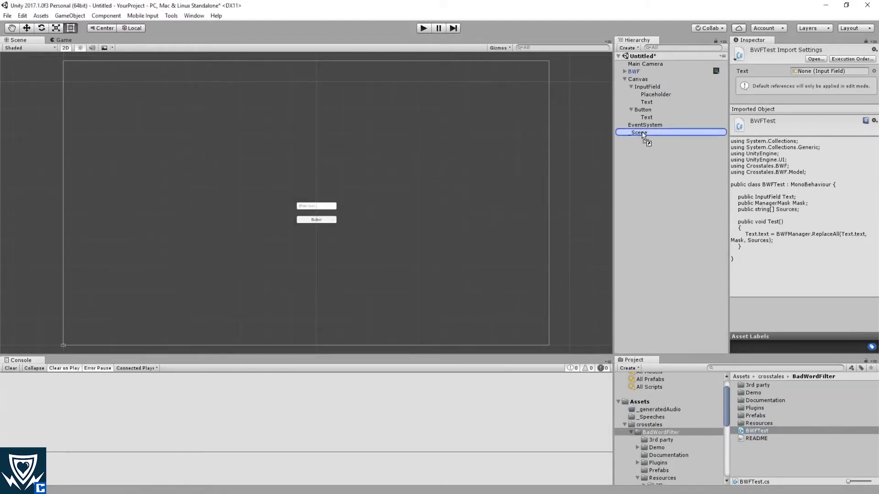
{"action": "left_click", "coordinate": [638, 132]}
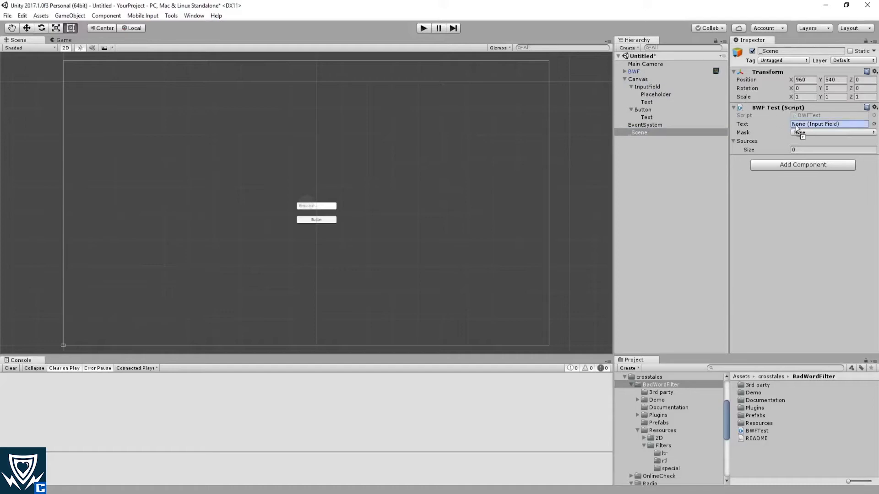
{"action": "left_click", "coordinate": [829, 124]}
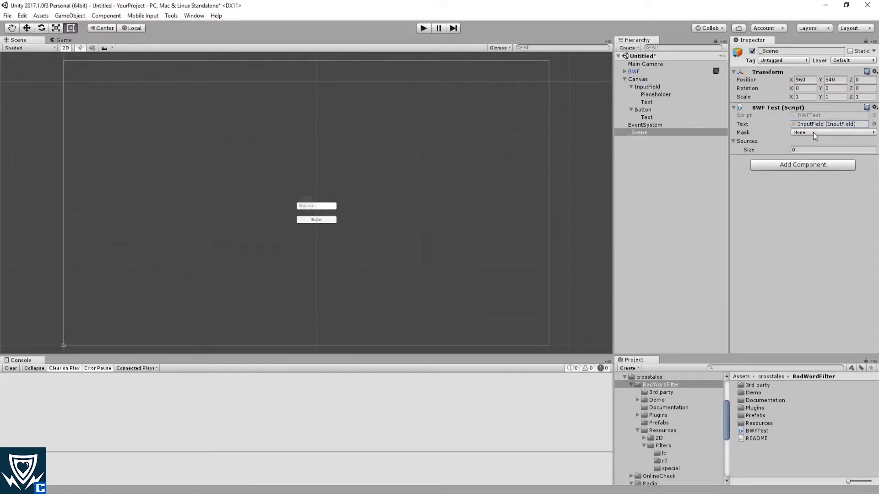
{"action": "left_click", "coordinate": [832, 132]}
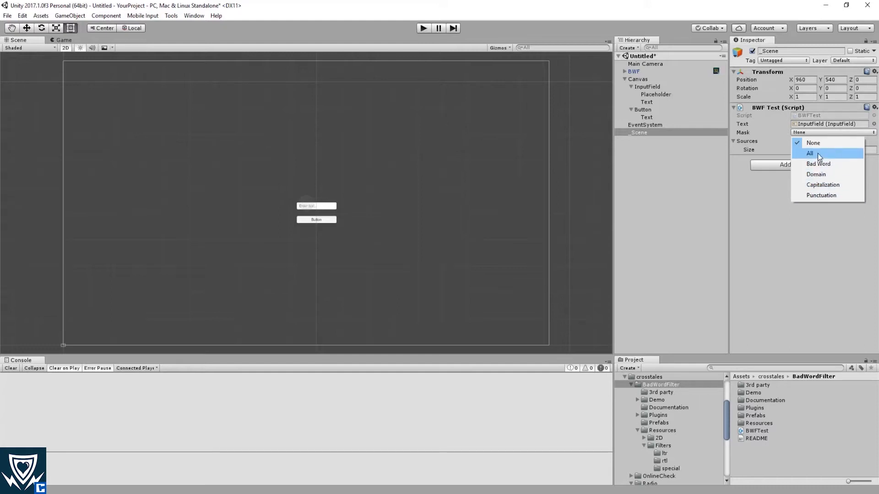
{"action": "left_click", "coordinate": [809, 153]}
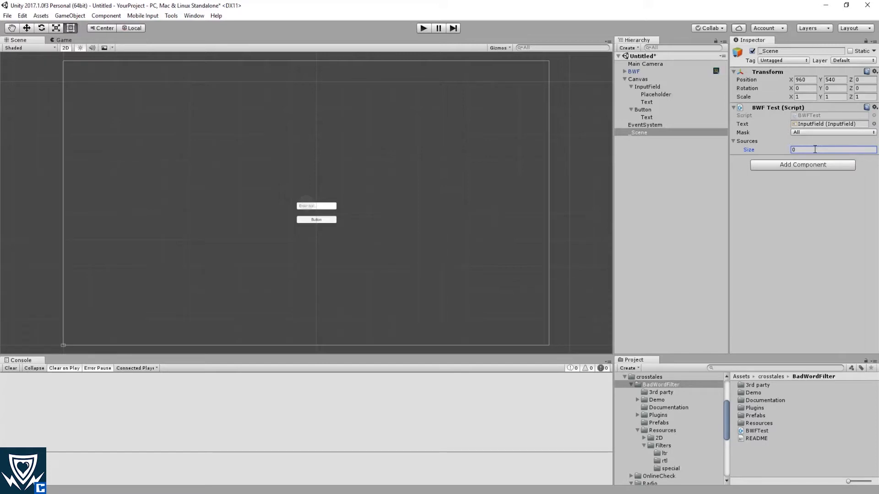
{"action": "left_click", "coordinate": [639, 133]}
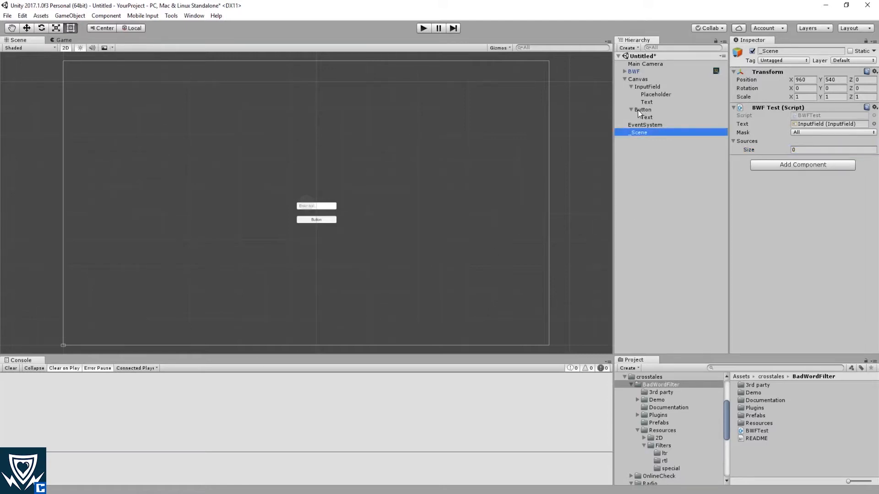
Set the Button's On Click to call BWFTest.Test on _Scene
{"action": "left_click", "coordinate": [643, 109]}
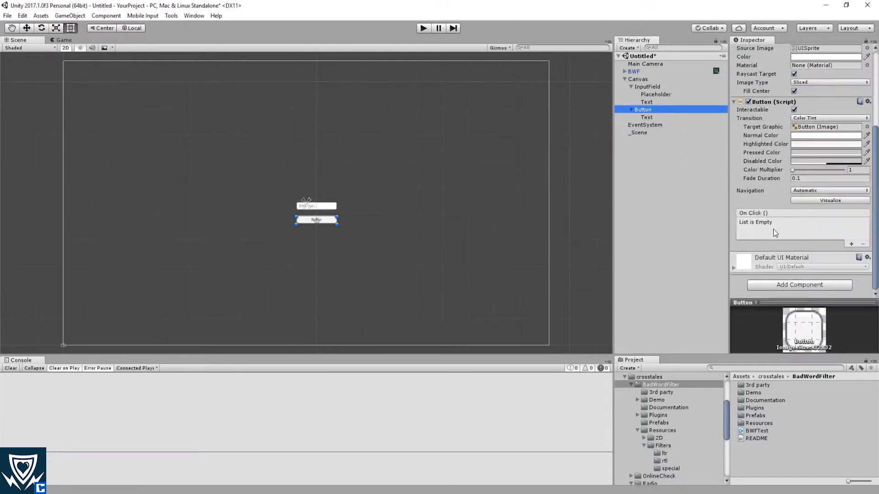
{"action": "left_click", "coordinate": [852, 244]}
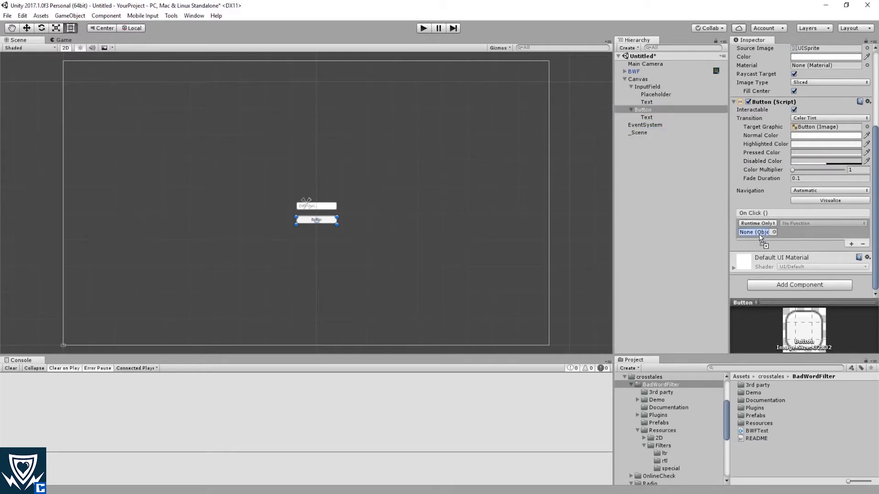
{"action": "left_click", "coordinate": [821, 223]}
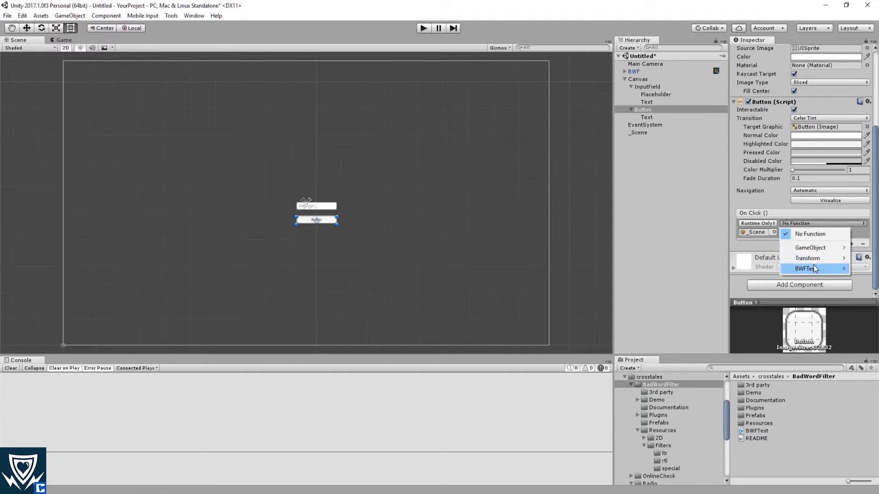
{"action": "left_click", "coordinate": [812, 268]}
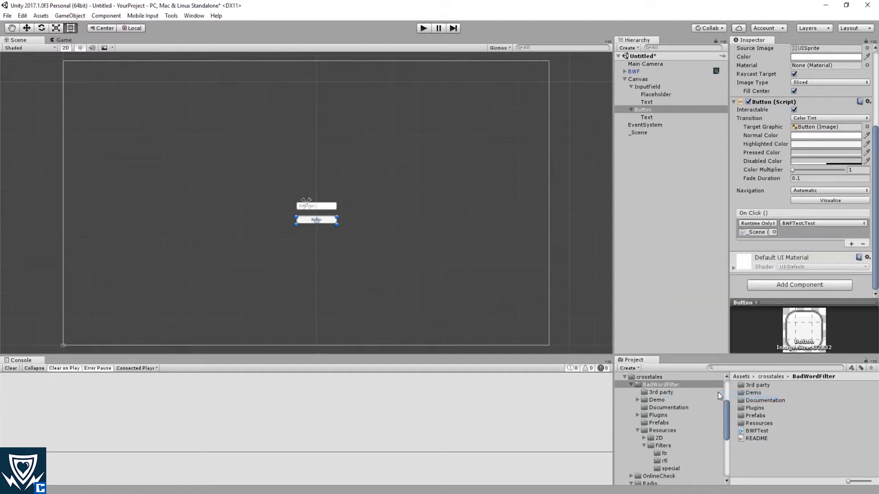
In Play mode, type 'shit' into the input field to test the filter, then stop
{"action": "left_click", "coordinate": [655, 164]}
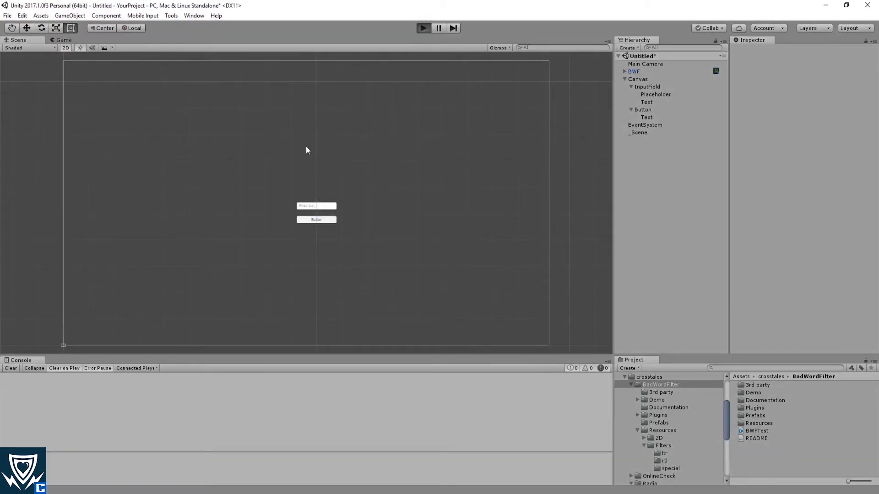
{"action": "left_click", "coordinate": [422, 28]}
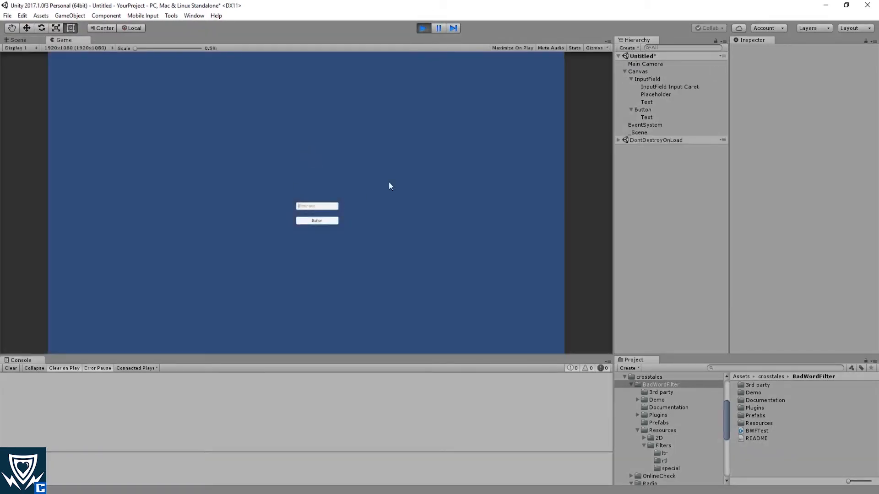
{"action": "type", "text": "shit"}
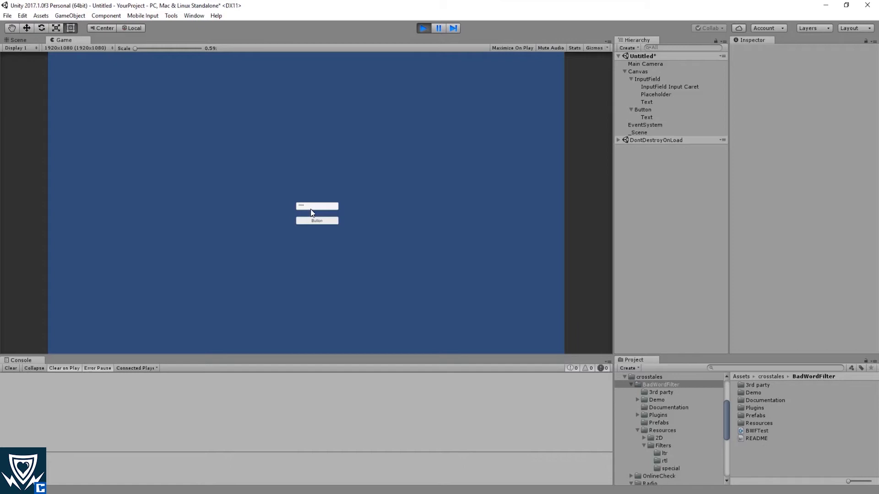
{"action": "left_click", "coordinate": [423, 28]}
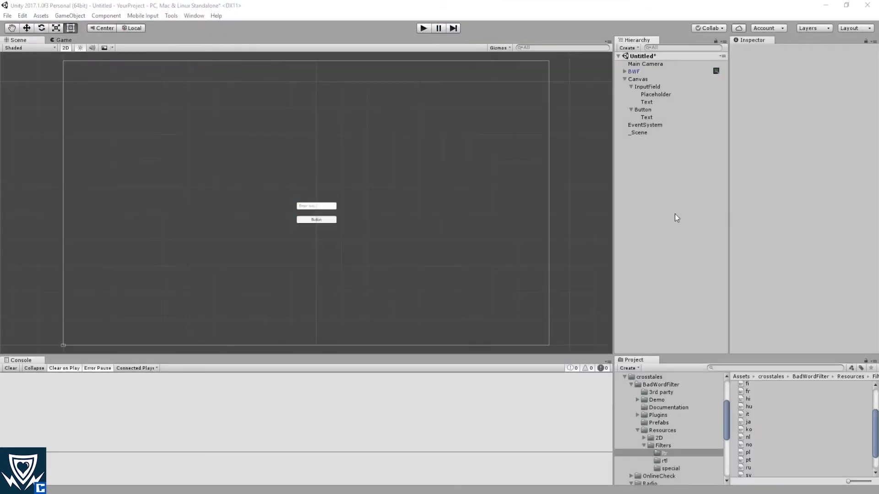
{"action": "mouse_move", "coordinate": [661, 190]}
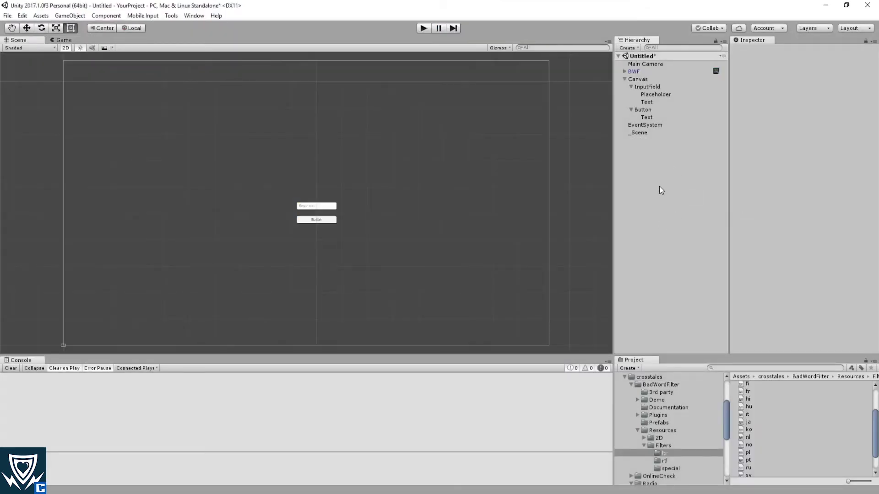
On the BWF object's LTR provider, set the Sources size to 23 and inspect the new ko entry
{"action": "left_click", "coordinate": [625, 71]}
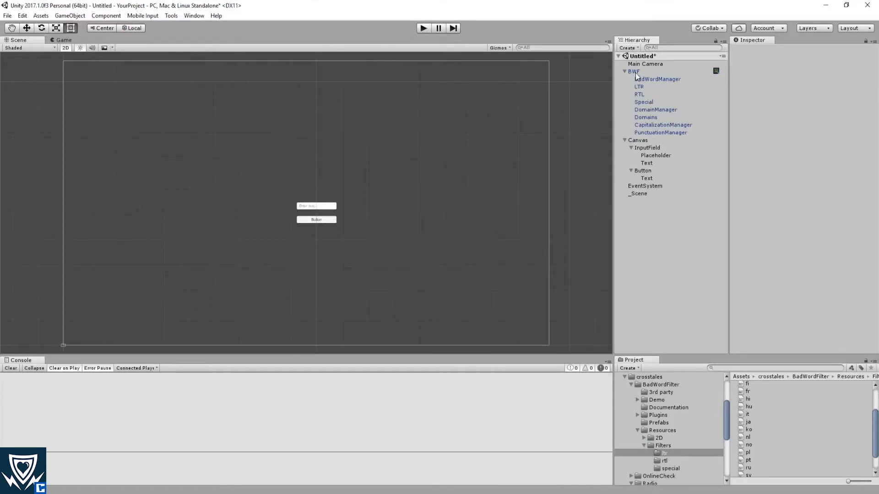
{"action": "left_click", "coordinate": [639, 87]}
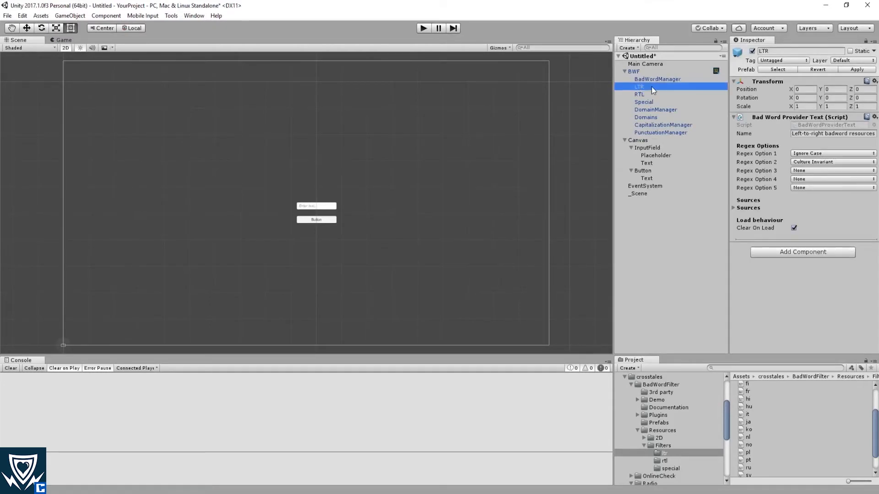
{"action": "left_click", "coordinate": [733, 208]}
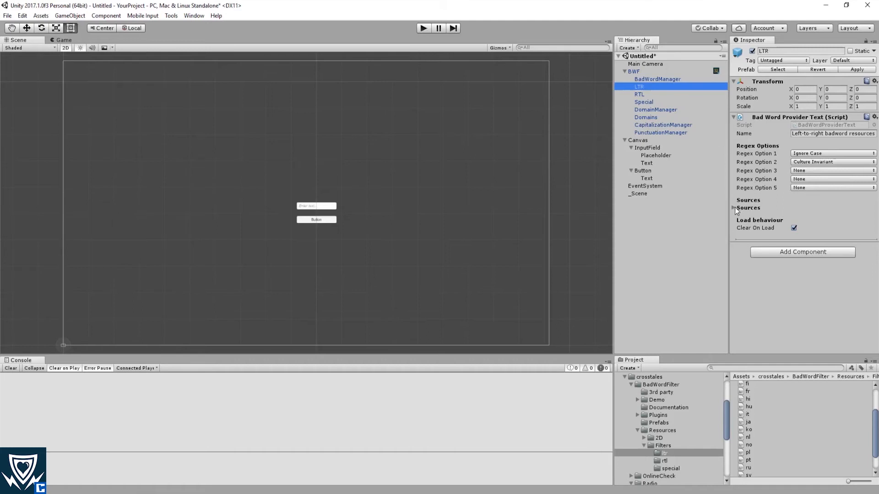
{"action": "left_click", "coordinate": [734, 208]}
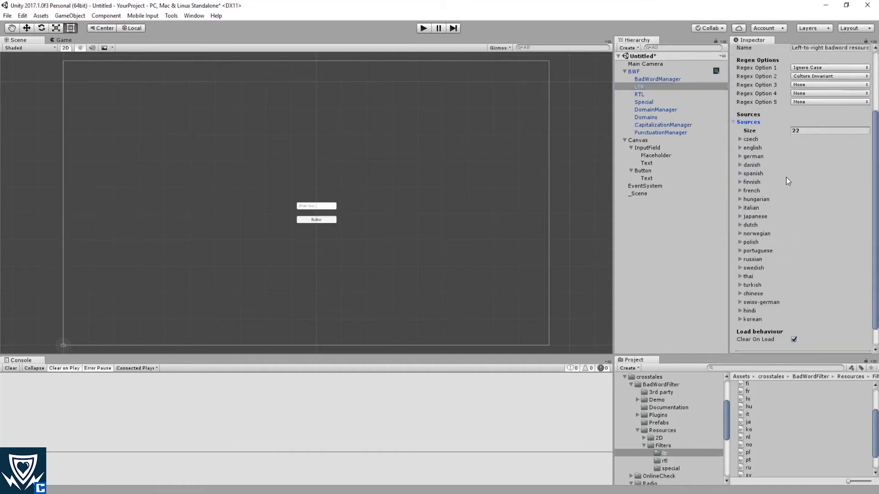
{"action": "mouse_move", "coordinate": [760, 317]}
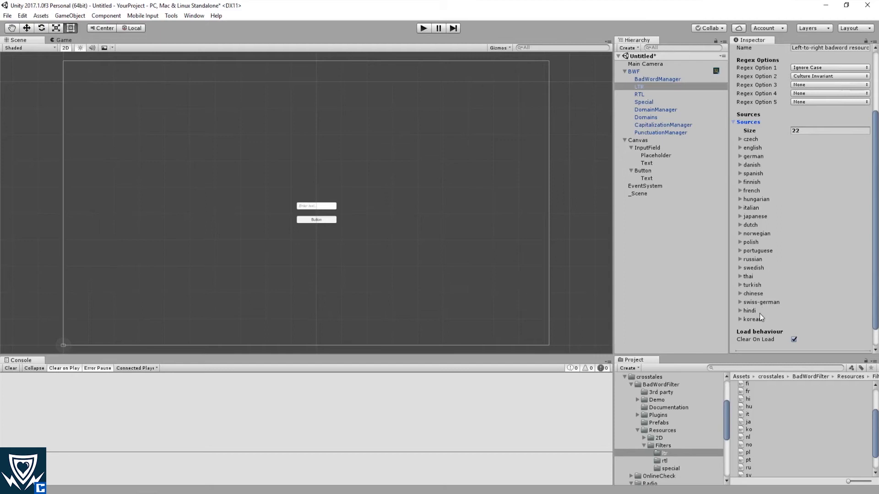
{"action": "mouse_move", "coordinate": [794, 173]}
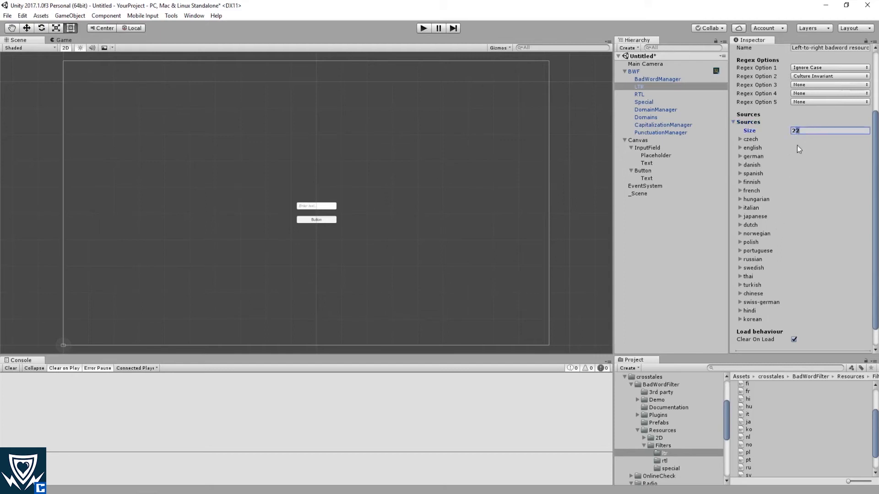
{"action": "type", "text": "23"}
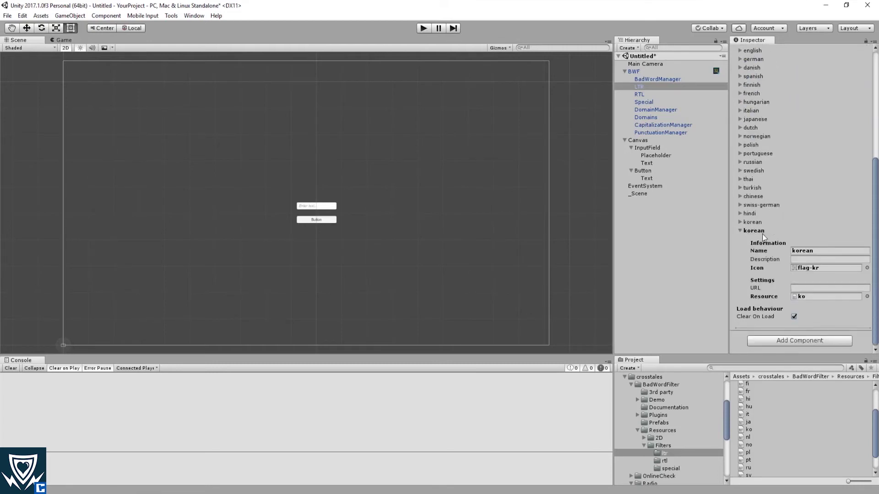
{"action": "mouse_move", "coordinate": [832, 279]}
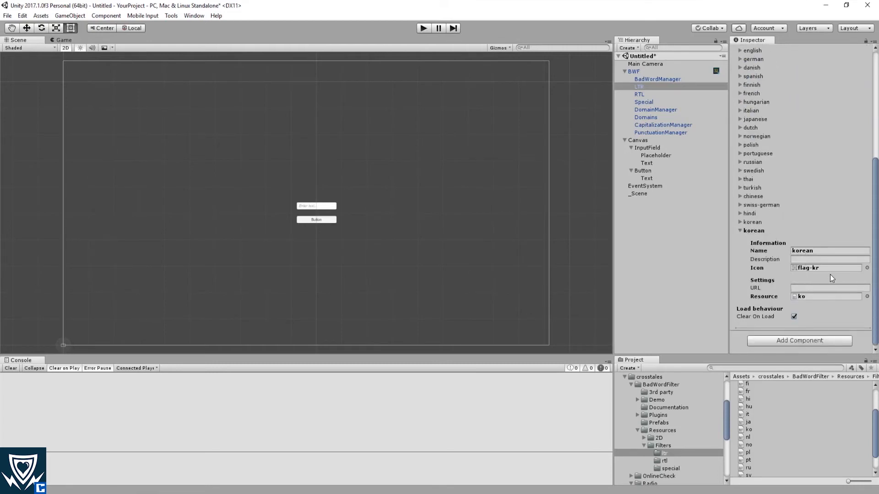
{"action": "left_click", "coordinate": [748, 429]}
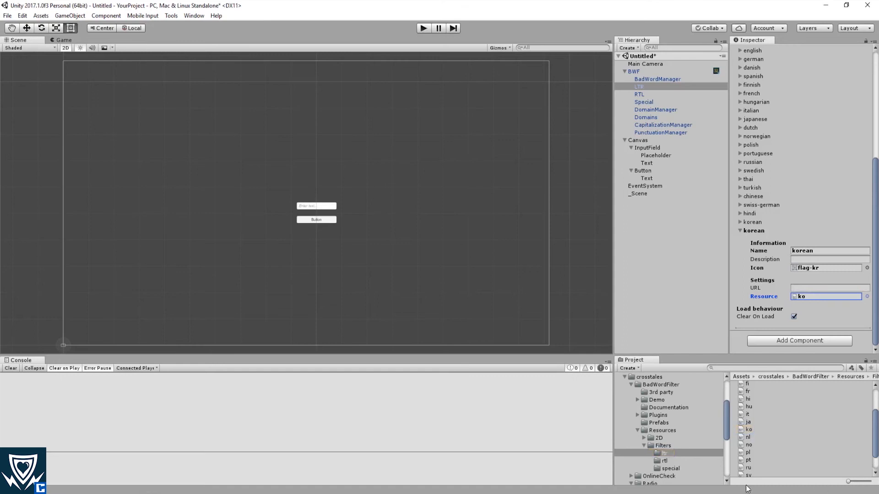
{"action": "mouse_move", "coordinate": [765, 440]}
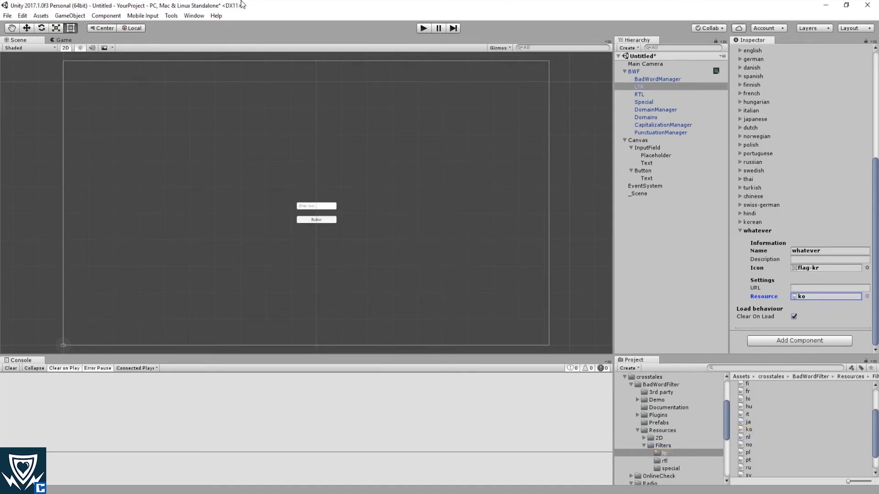
Open Tools > BWF PRO > Configuration and view its About page showing version 2.9.2
{"action": "left_click", "coordinate": [171, 15]}
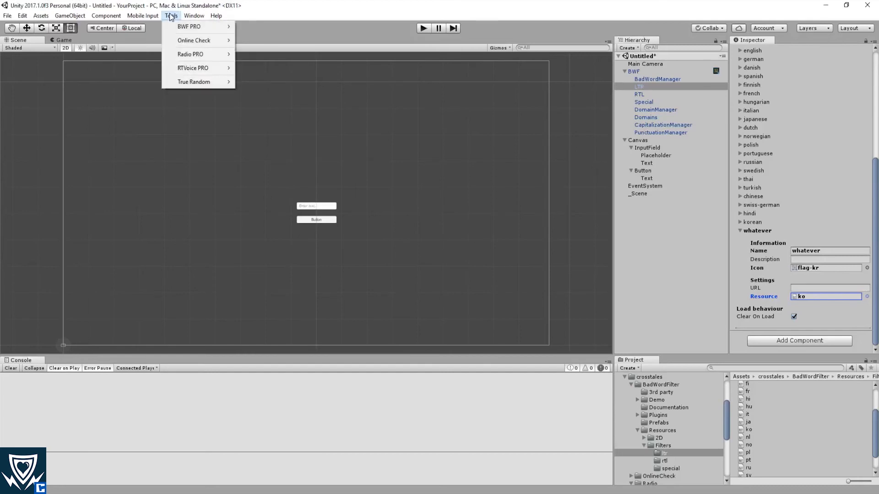
{"action": "mouse_move", "coordinate": [193, 40]}
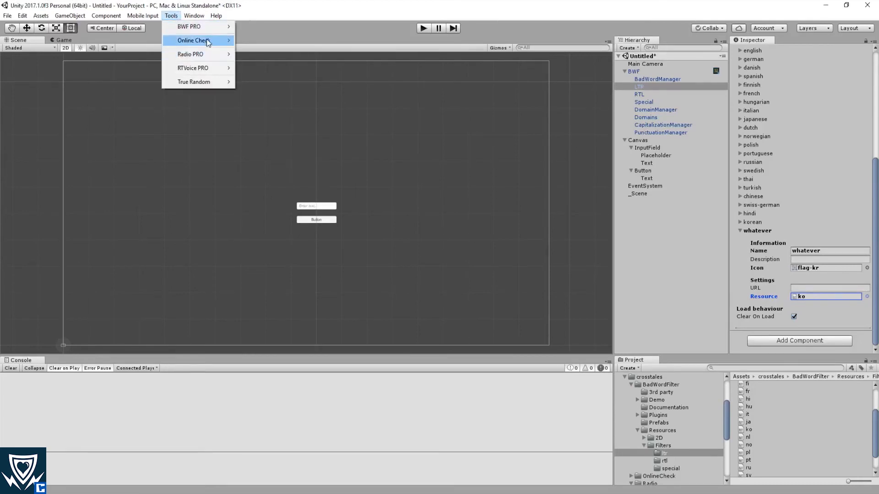
{"action": "mouse_move", "coordinate": [189, 27]}
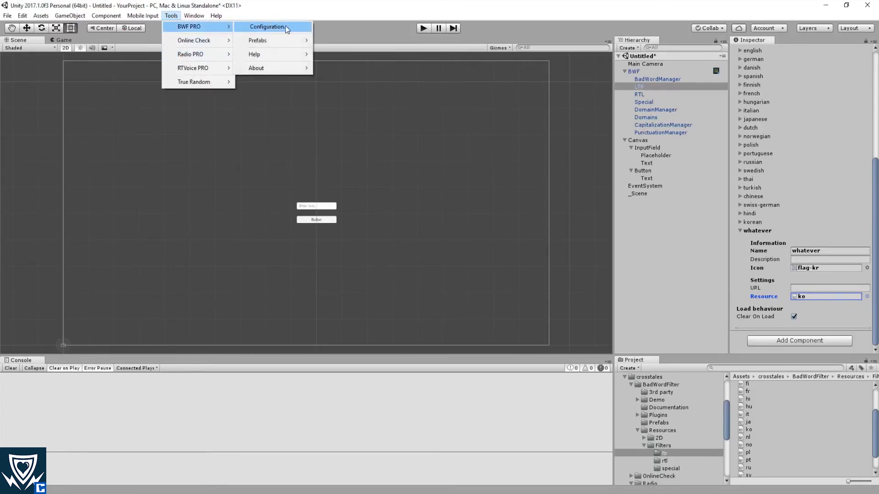
{"action": "left_click", "coordinate": [254, 54]}
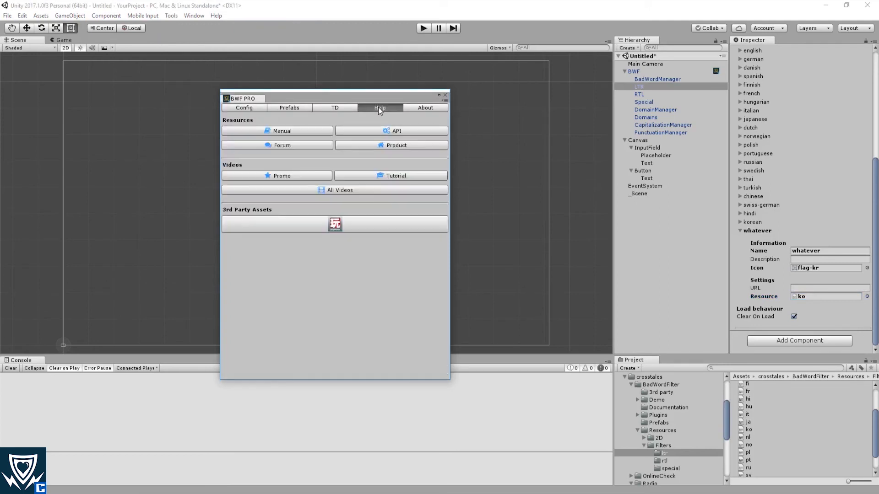
{"action": "mouse_move", "coordinate": [327, 119]}
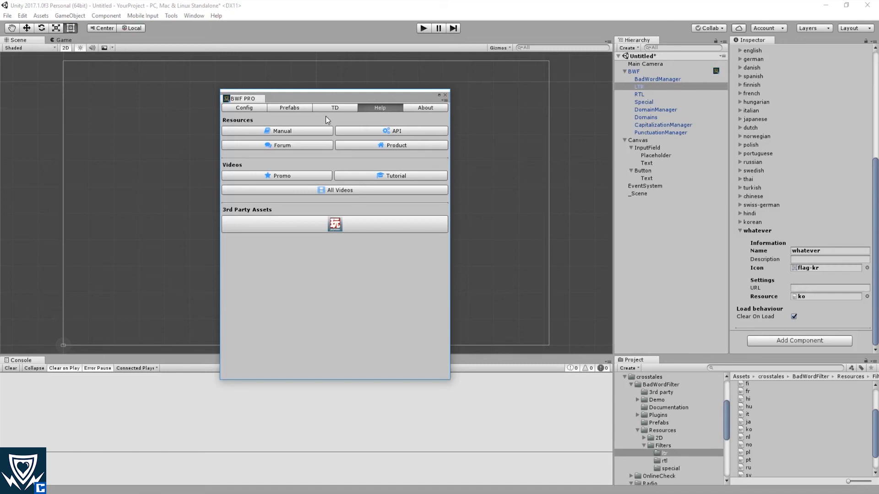
{"action": "mouse_move", "coordinate": [409, 110]}
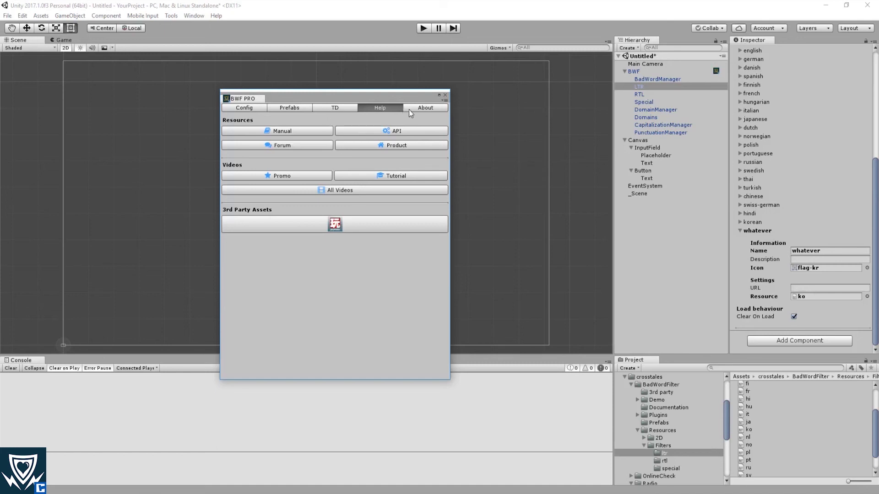
{"action": "left_click", "coordinate": [424, 107]}
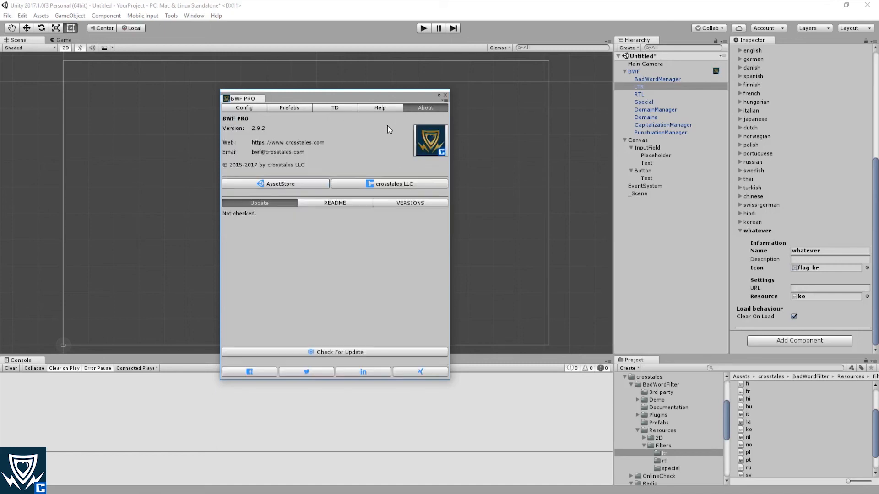
{"action": "mouse_move", "coordinate": [377, 136]}
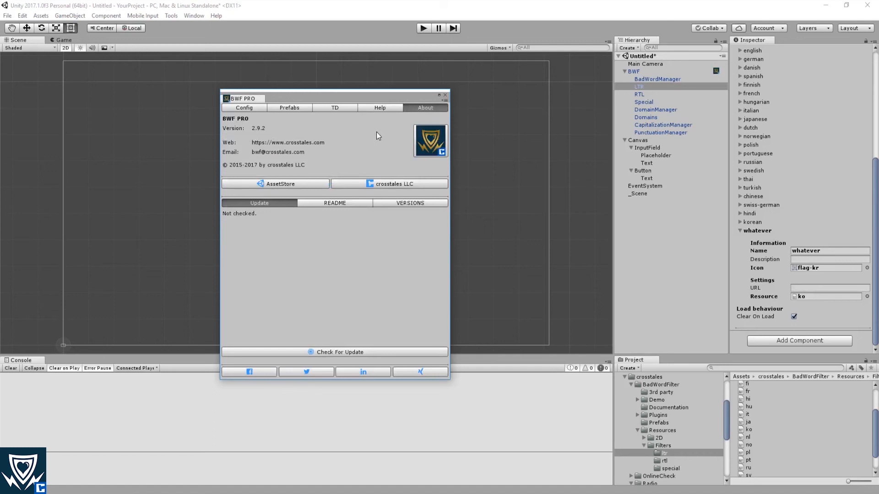
{"action": "mouse_move", "coordinate": [380, 103]}
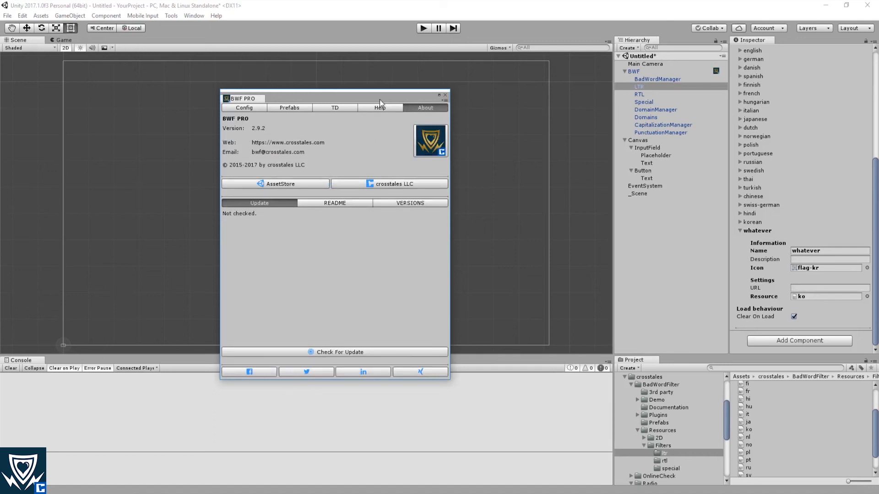